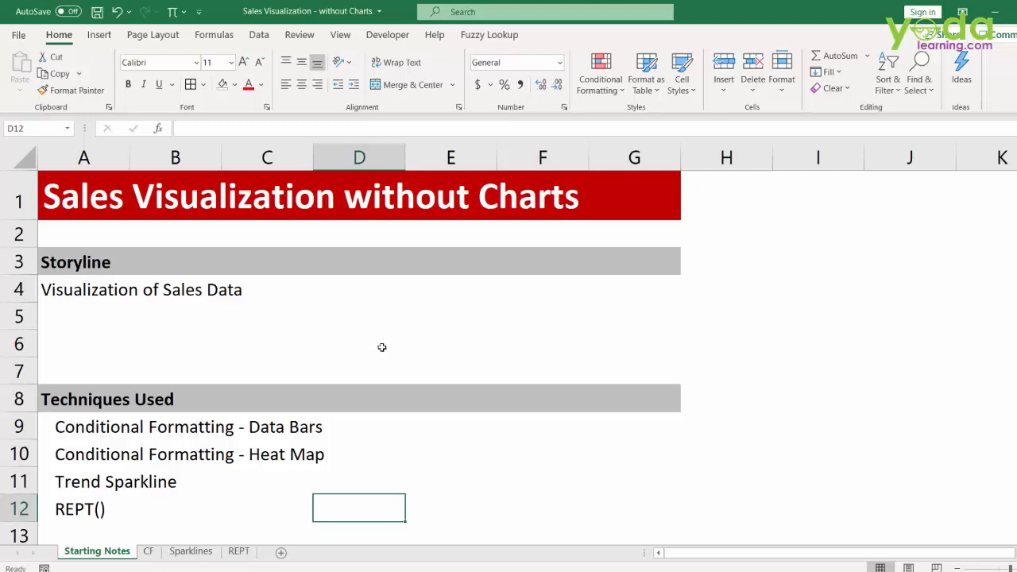
pyautogui.moveTo(128, 232)
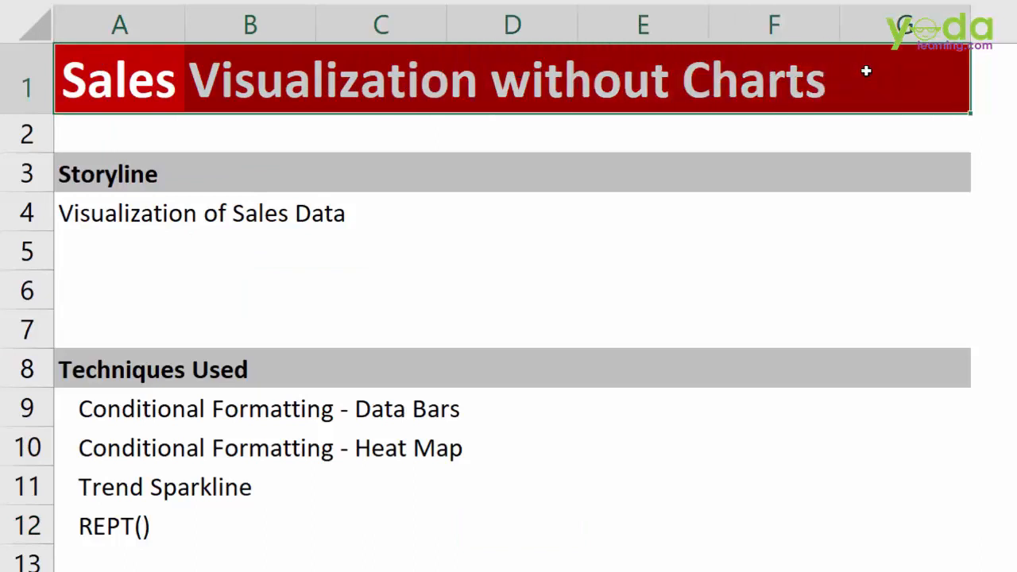
pyautogui.moveTo(567, 298)
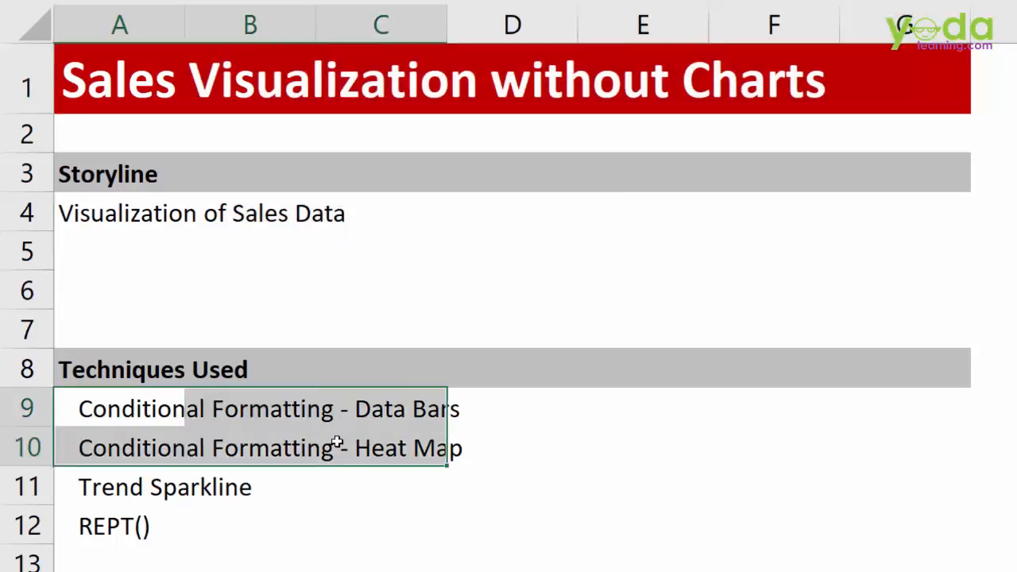
# Step: Apply solid orange data bars to the Sales1 values in G2:G17 via Conditional Formatting
pyautogui.moveTo(337, 442); pyautogui.dragTo(331, 521)
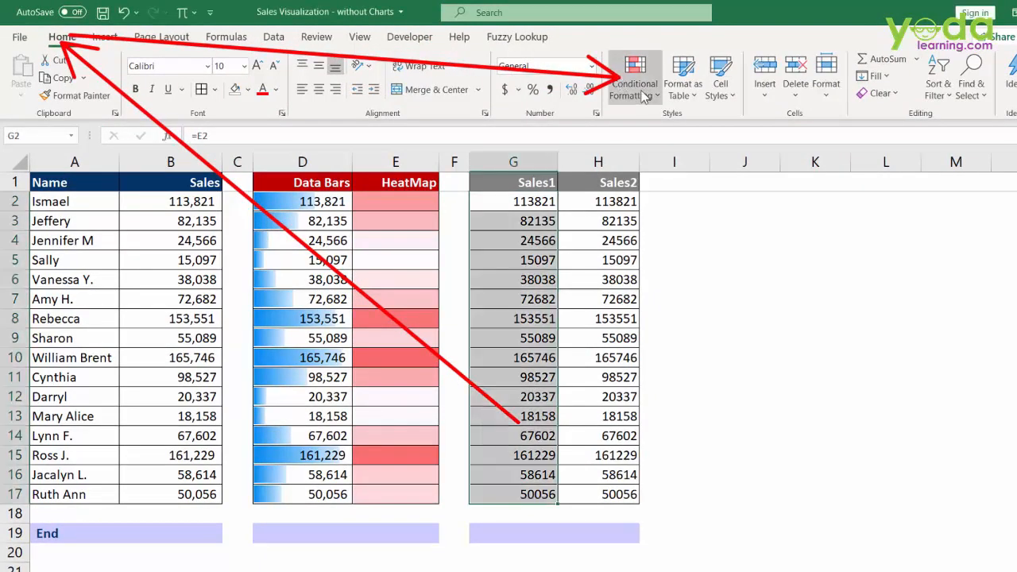
pyautogui.click(634, 76)
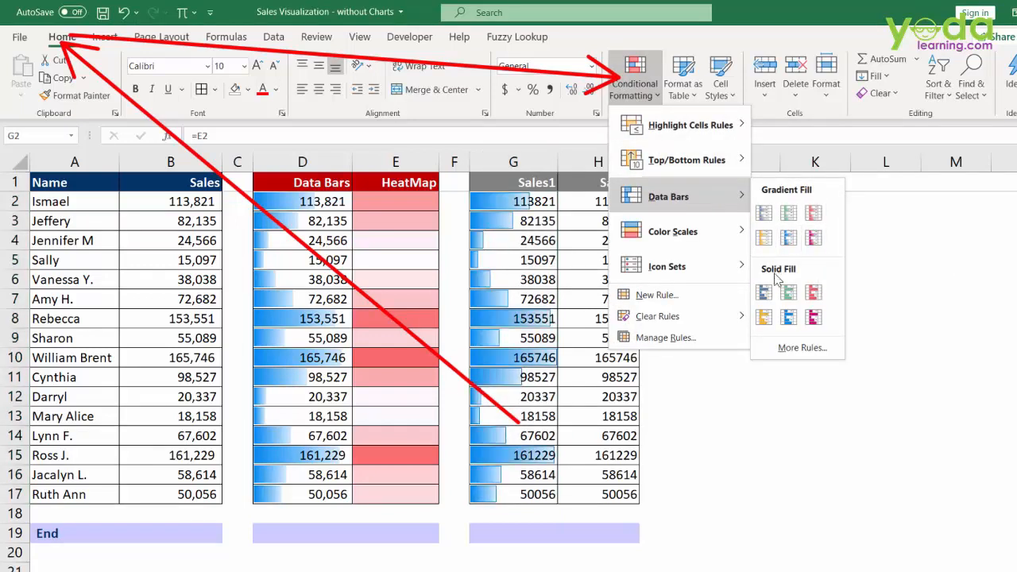
pyautogui.click(763, 318)
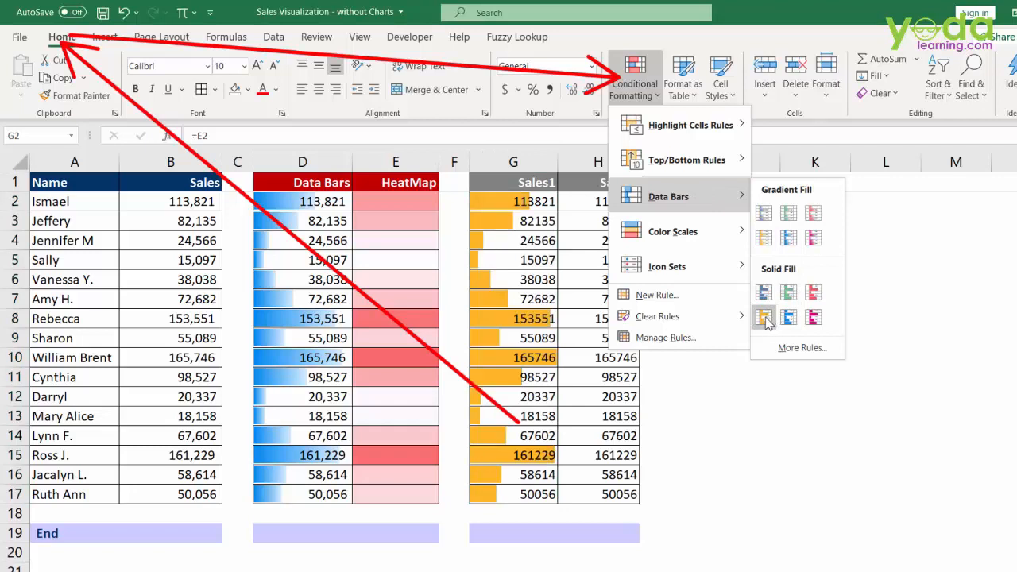
pyautogui.click(764, 318)
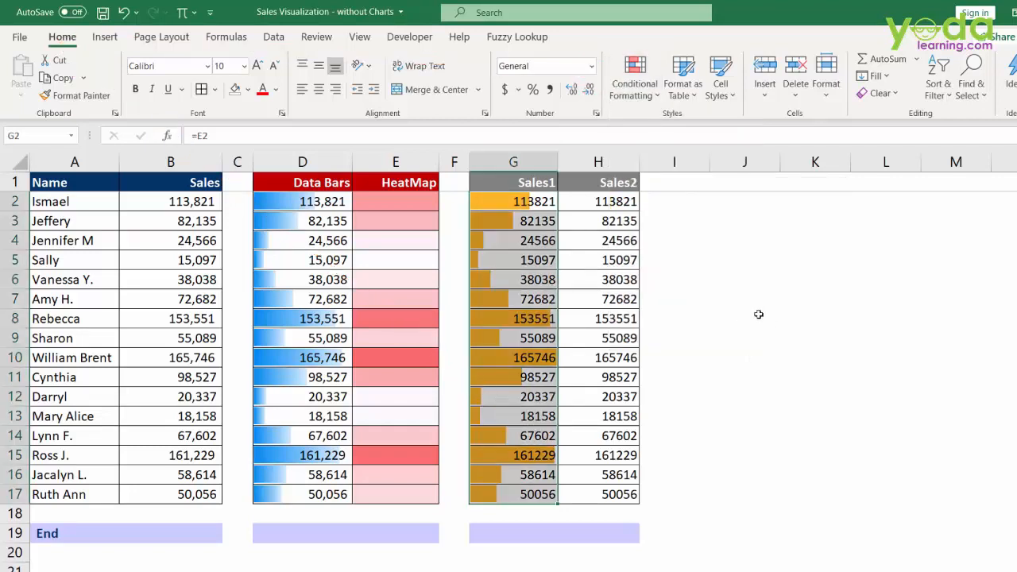
pyautogui.moveTo(573, 273)
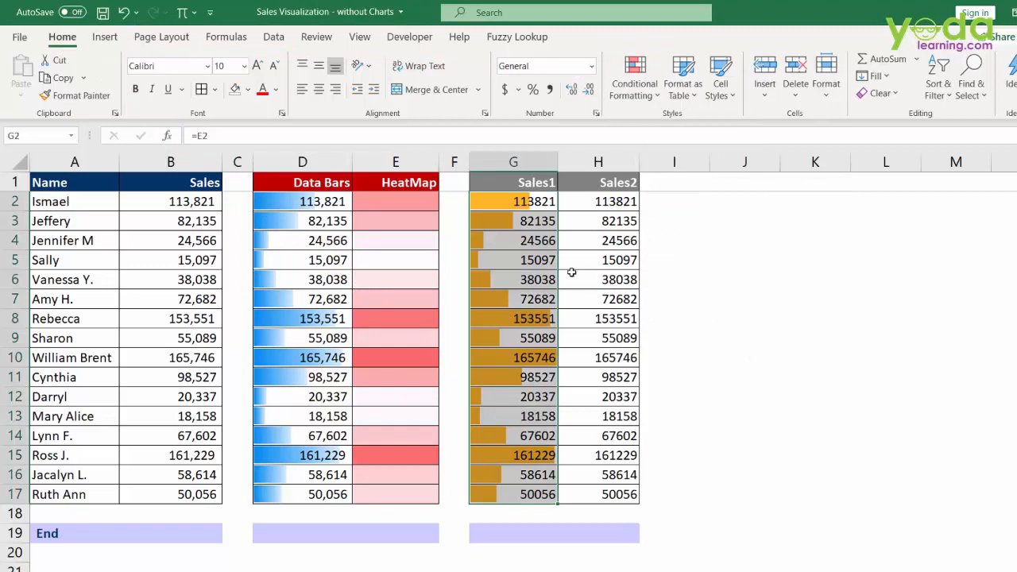
pyautogui.moveTo(514, 200); pyautogui.dragTo(514, 492)
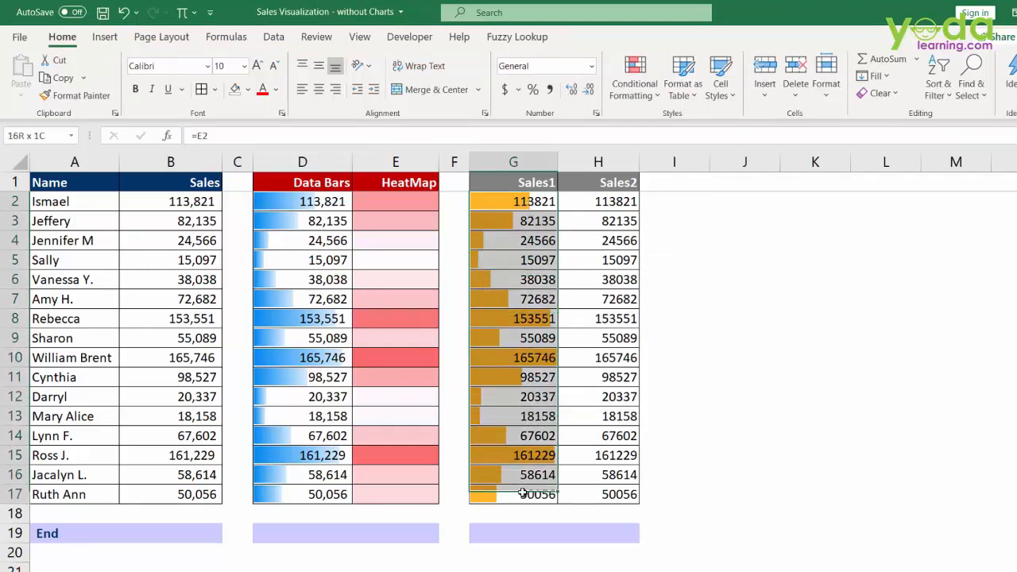
pyautogui.click(278, 89)
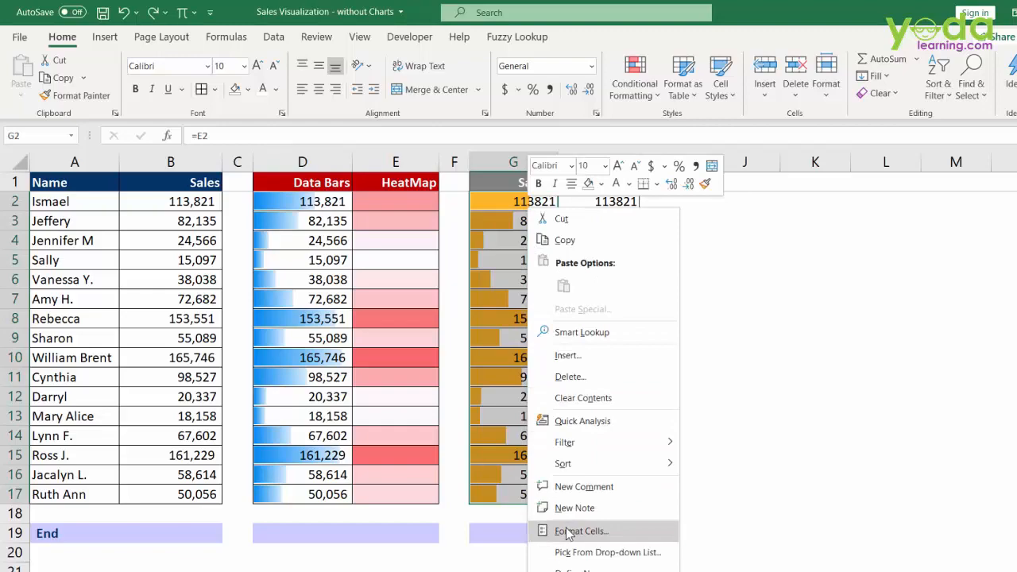
# Step: Hide the Sales1 numbers with custom number format ;;; so only the bars show, then select Sales2
pyautogui.click(582, 531)
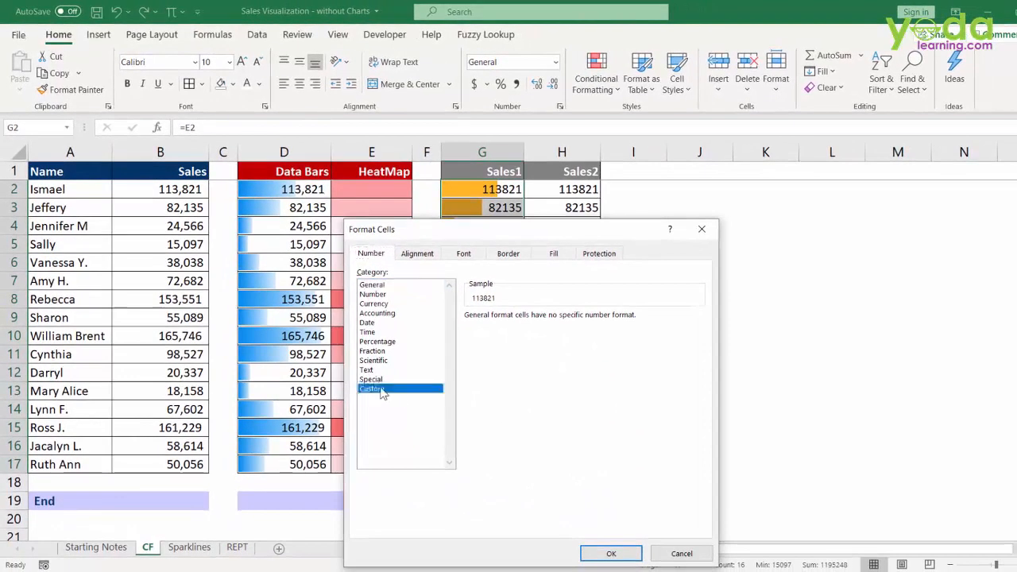
pyautogui.click(372, 388)
pyautogui.write(';;;')
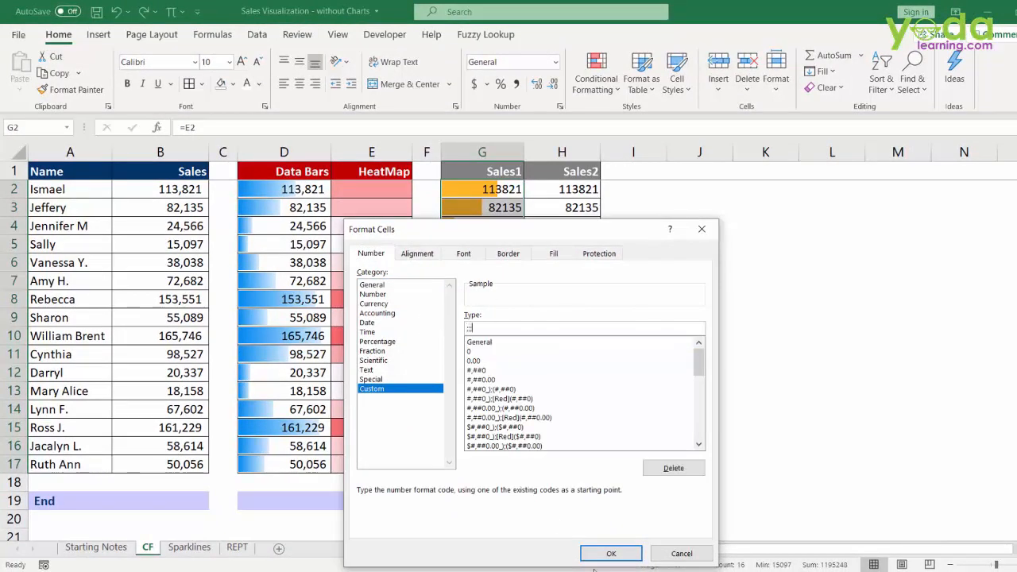
pyautogui.click(610, 553)
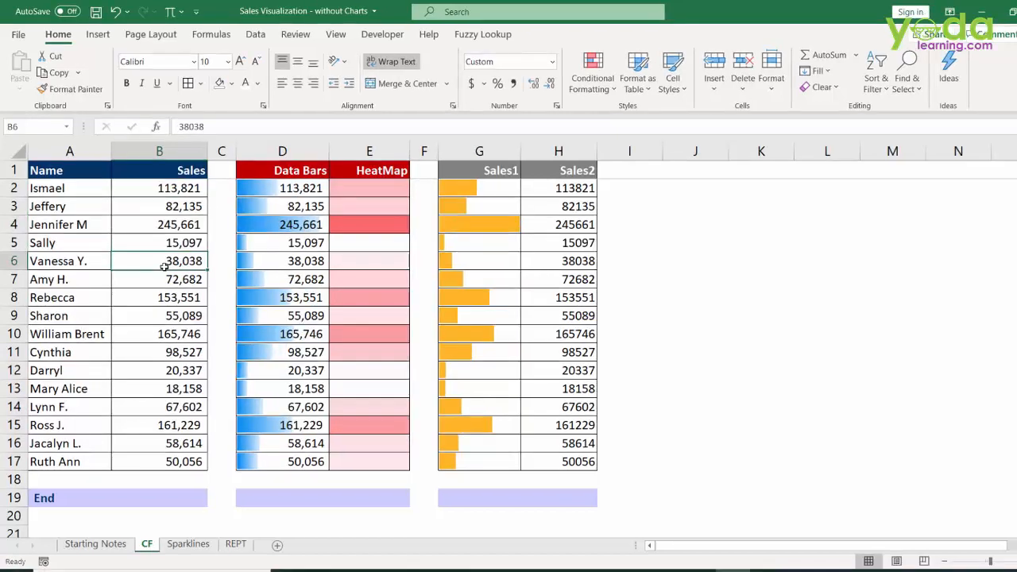
pyautogui.moveTo(397, 309)
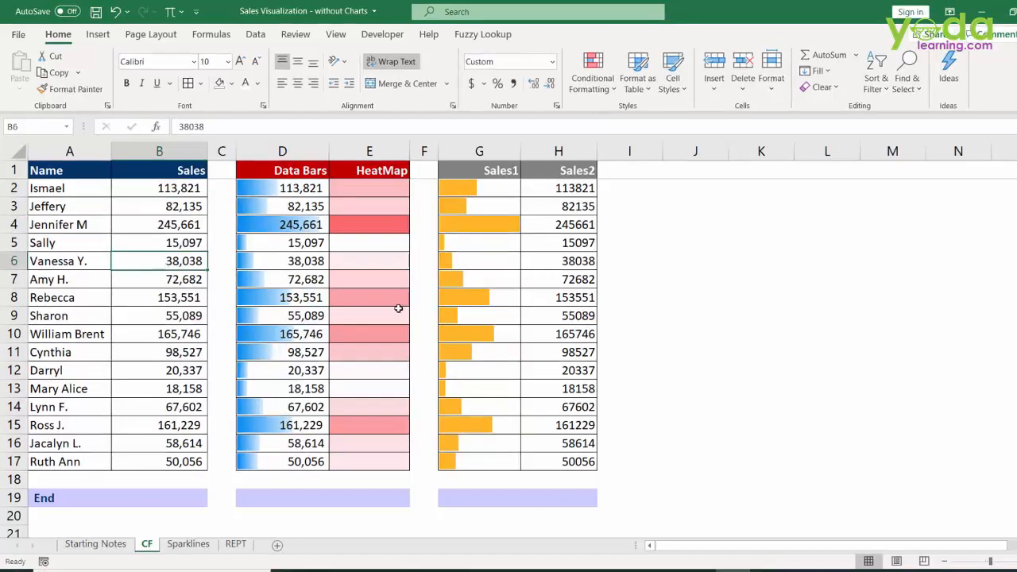
pyautogui.moveTo(559, 188); pyautogui.dragTo(560, 261)
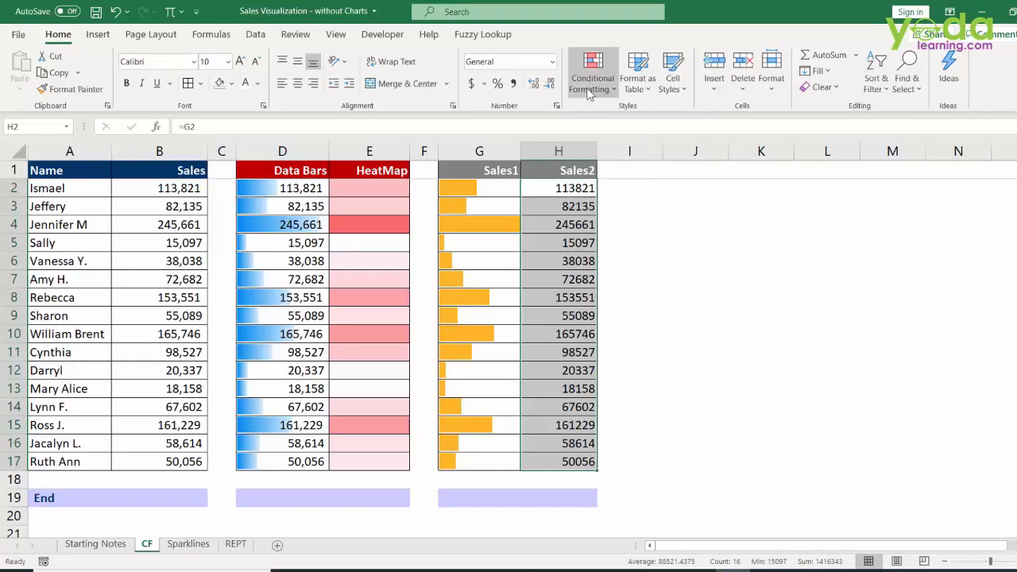
# Step: Apply a red colour scale heat map to the Sales2 values in H2:H17
pyautogui.click(592, 72)
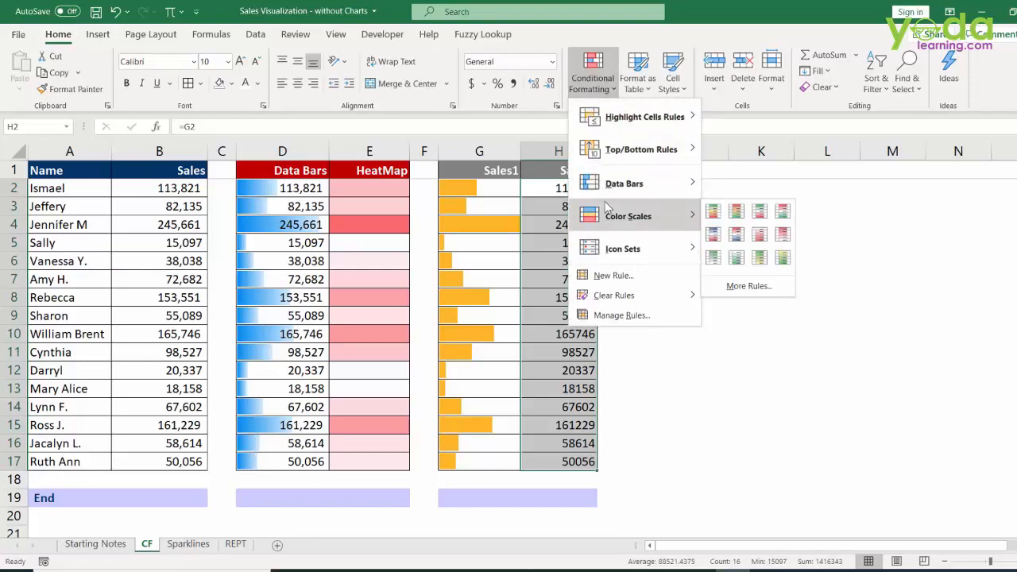
pyautogui.moveTo(736, 210)
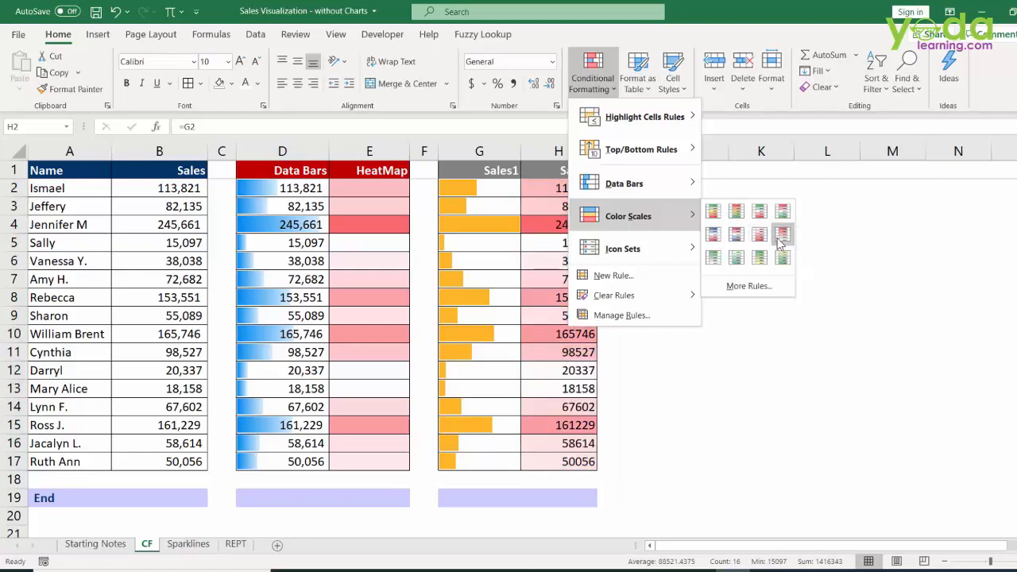
pyautogui.click(782, 234)
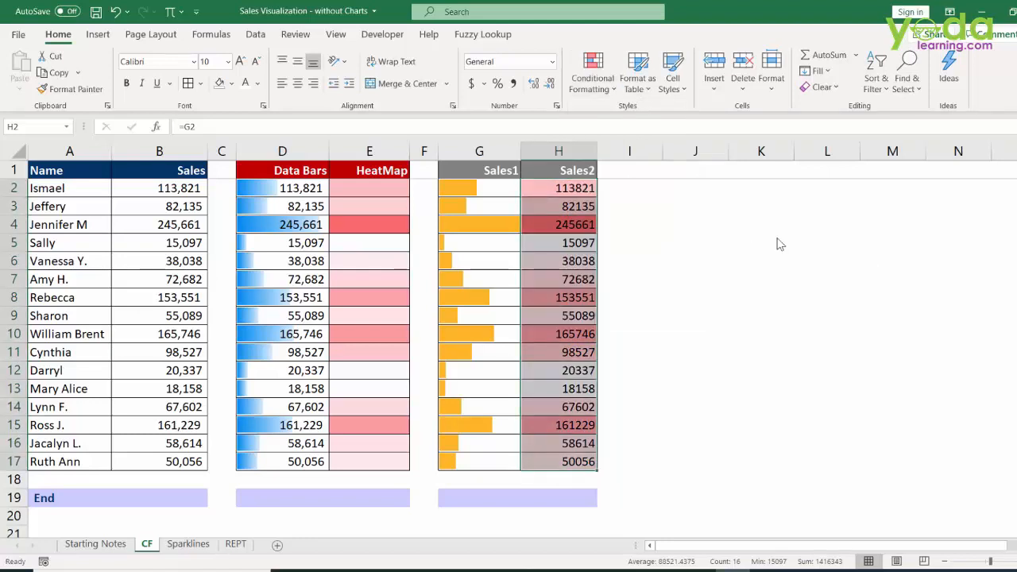
pyautogui.moveTo(766, 245)
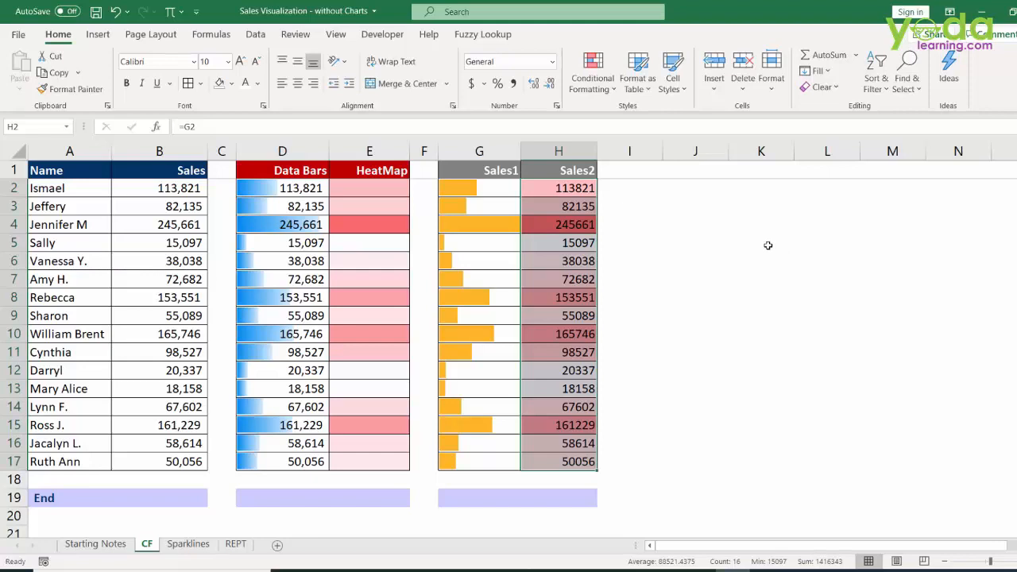
pyautogui.moveTo(576, 242)
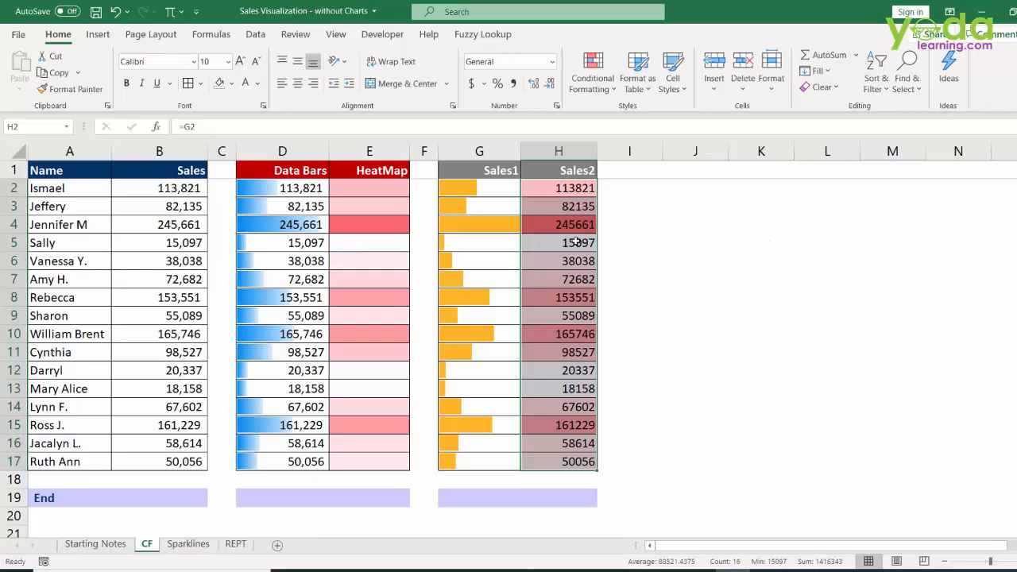
# Step: Hide the Sales2 numbers in H2:H17 with custom format ;;; leaving only heat-map shading
pyautogui.rightClick(559, 188)
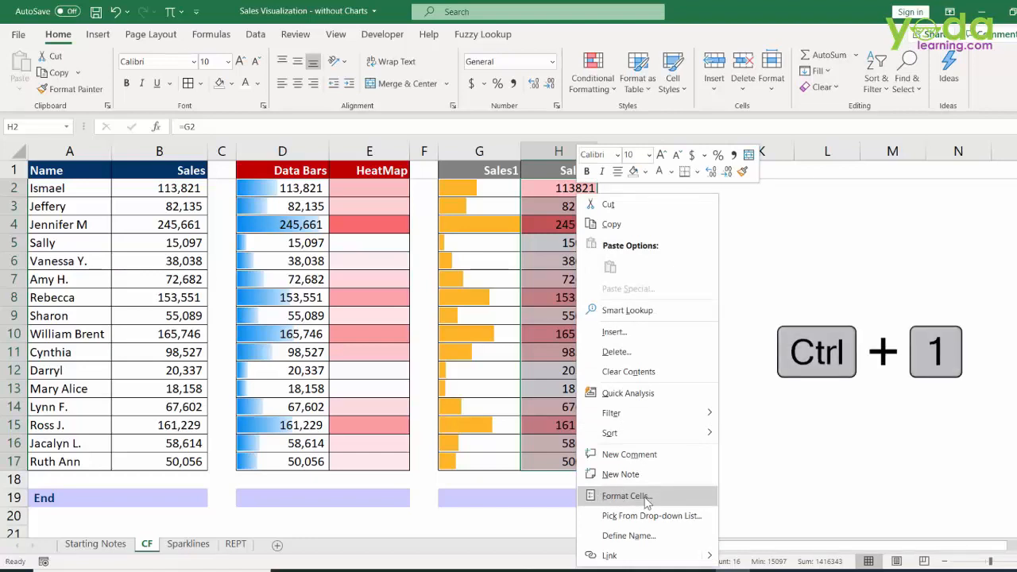
pyautogui.click(626, 496)
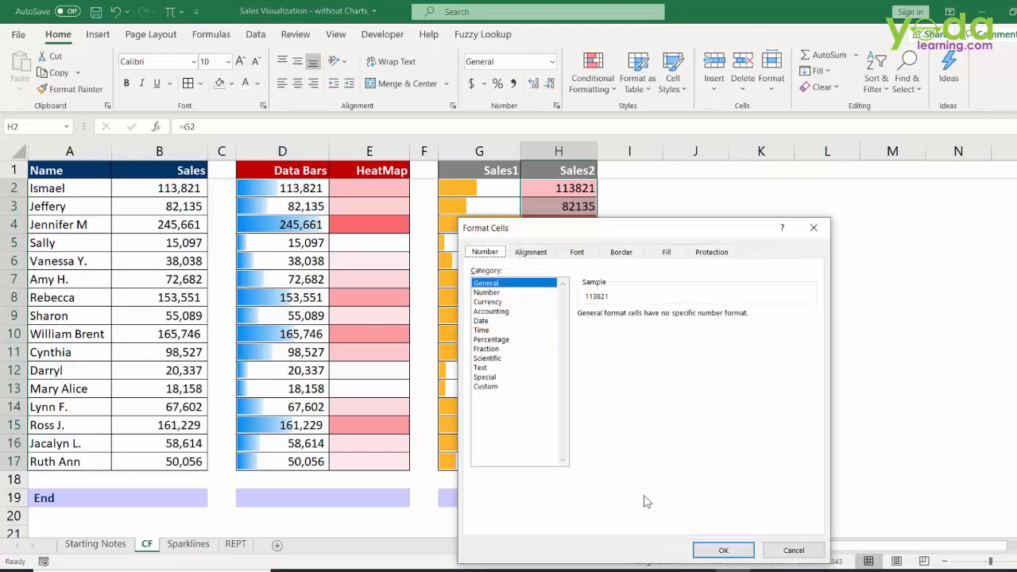
pyautogui.click(486, 386)
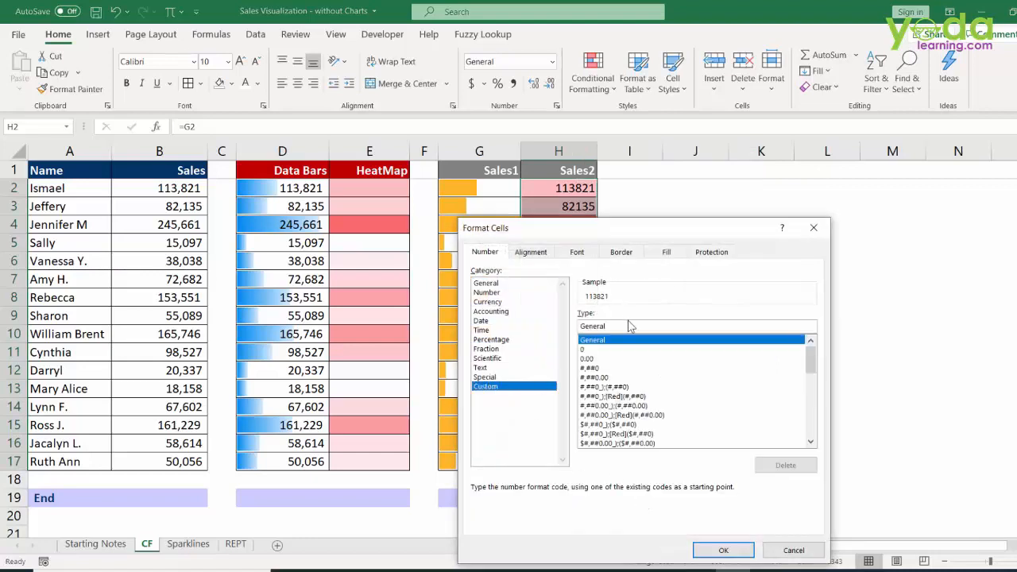
pyautogui.click(696, 326)
pyautogui.write(';;;')
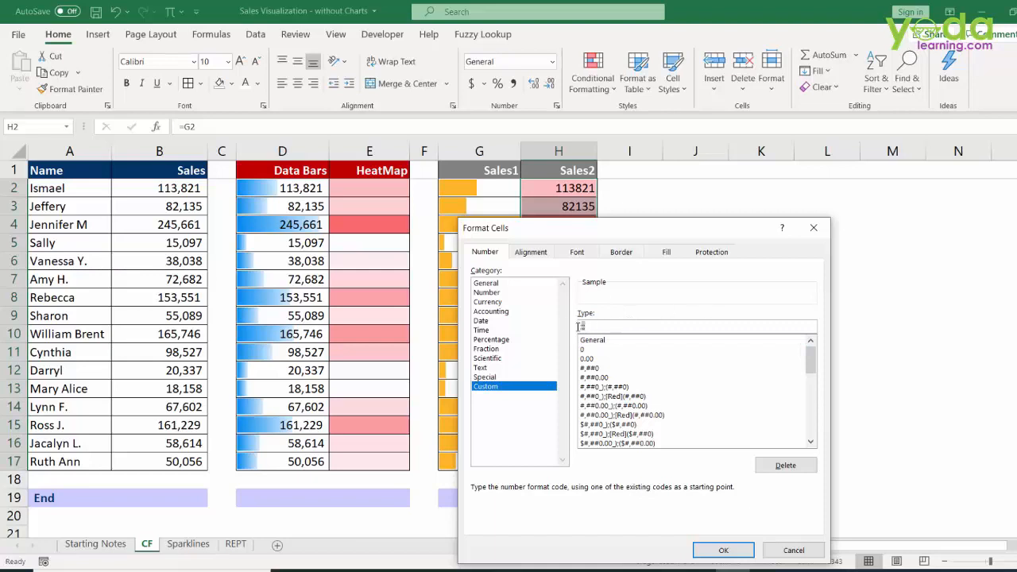
pyautogui.click(721, 551)
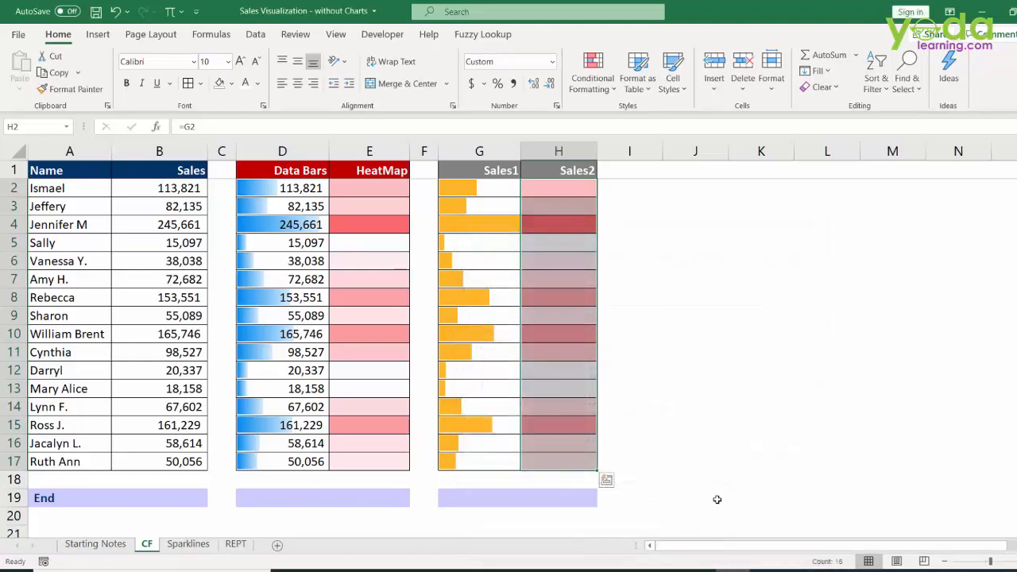
# Step: Change Sharon's sales in B9 to 550891 and move to the Sparklines sheet
pyautogui.click(159, 315)
pyautogui.write('550,891')
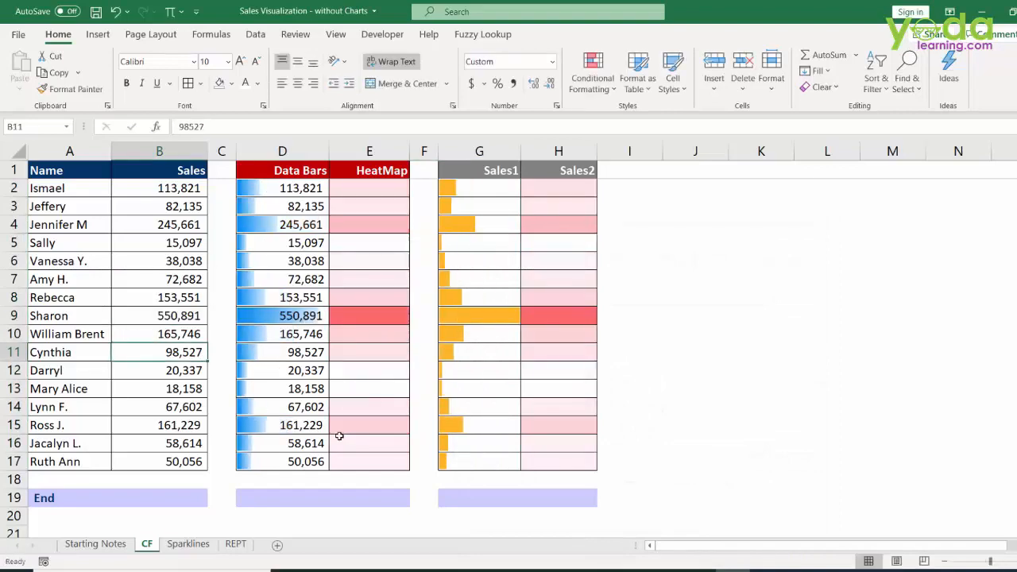
pyautogui.click(188, 543)
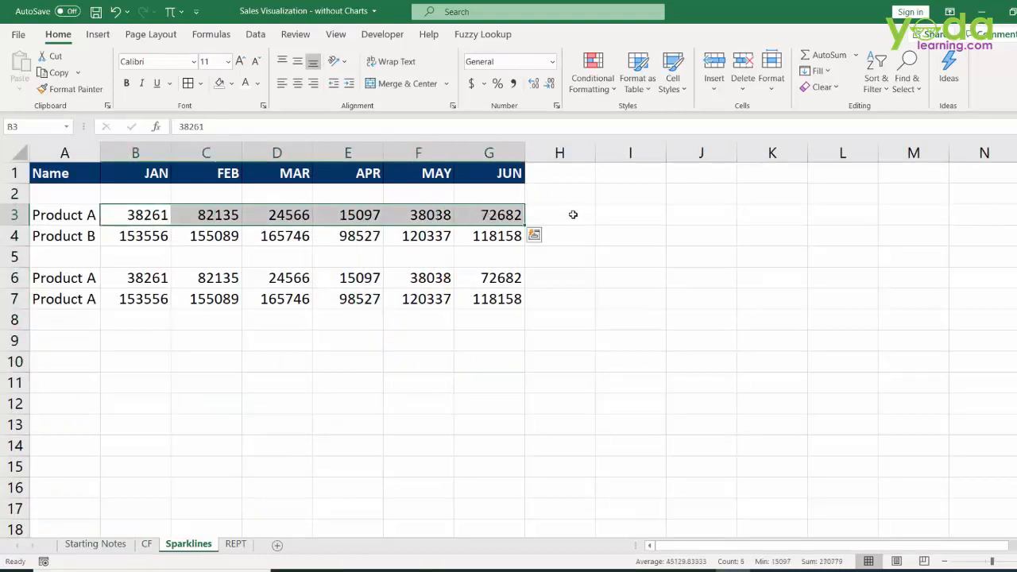
# Step: Select H3 on the Sparklines sheet and show the Insert ribbon's sparkline options
pyautogui.click(560, 214)
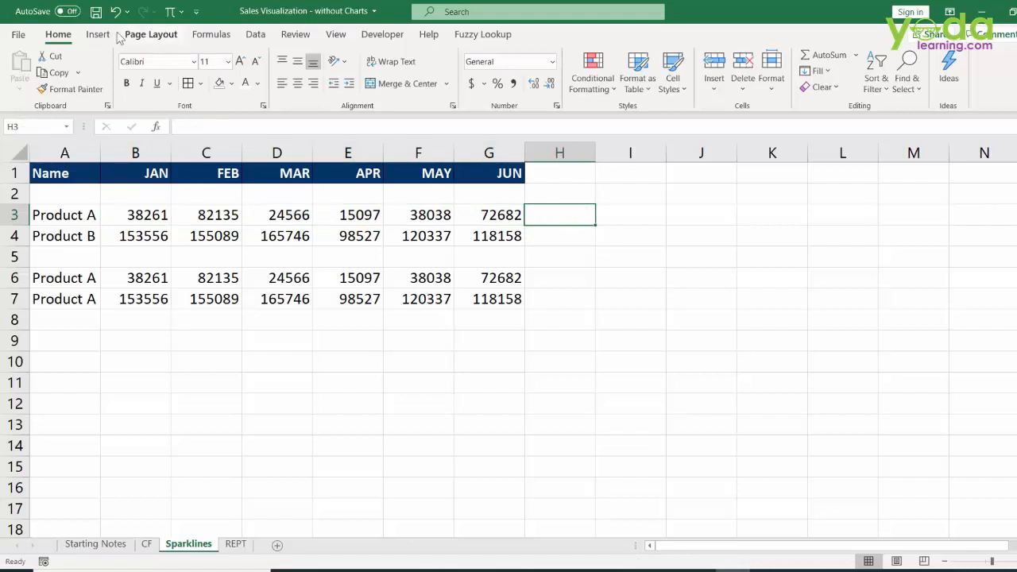
pyautogui.click(99, 34)
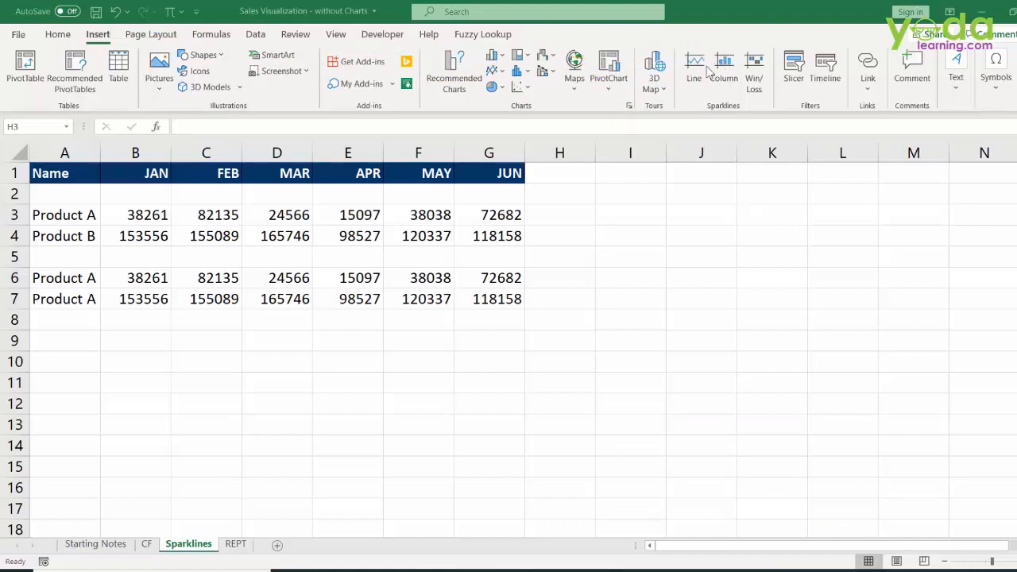
# Step: Insert a line sparkline of Product A's JAN–JUN values B3:G3 into H3
pyautogui.click(693, 67)
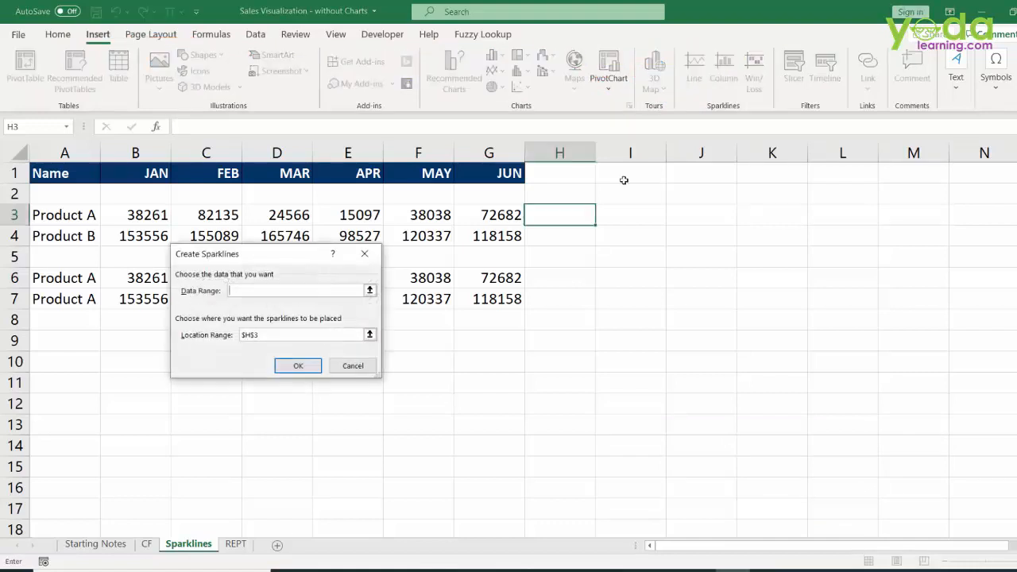
pyautogui.moveTo(135, 214); pyautogui.dragTo(489, 215)
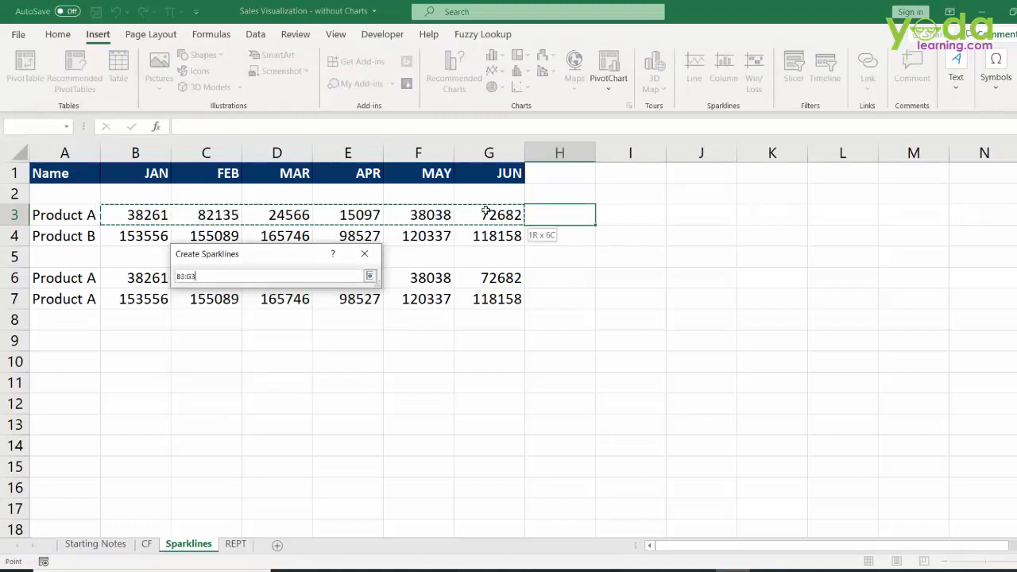
pyautogui.moveTo(486, 215); pyautogui.dragTo(486, 235)
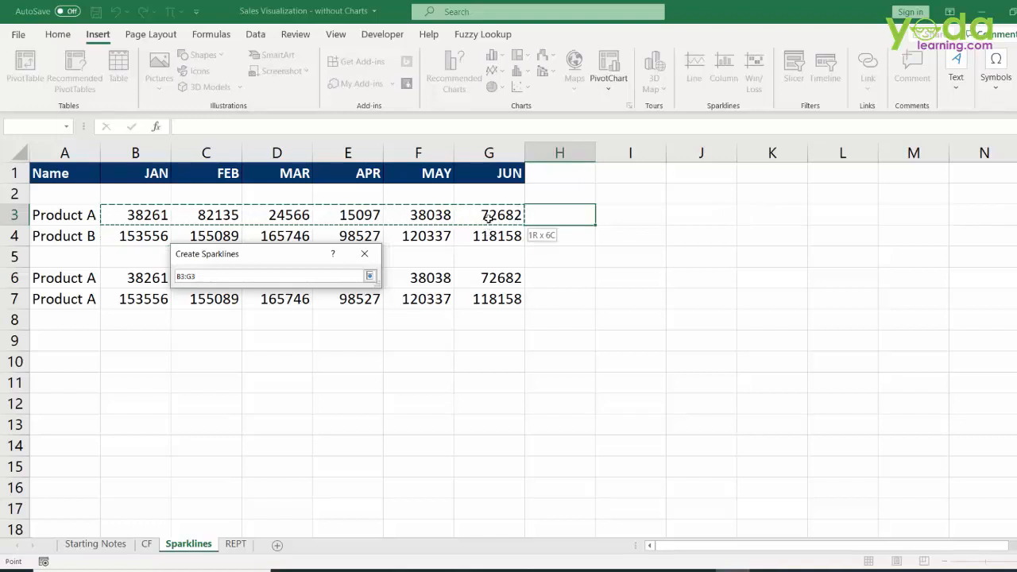
pyautogui.click(369, 277)
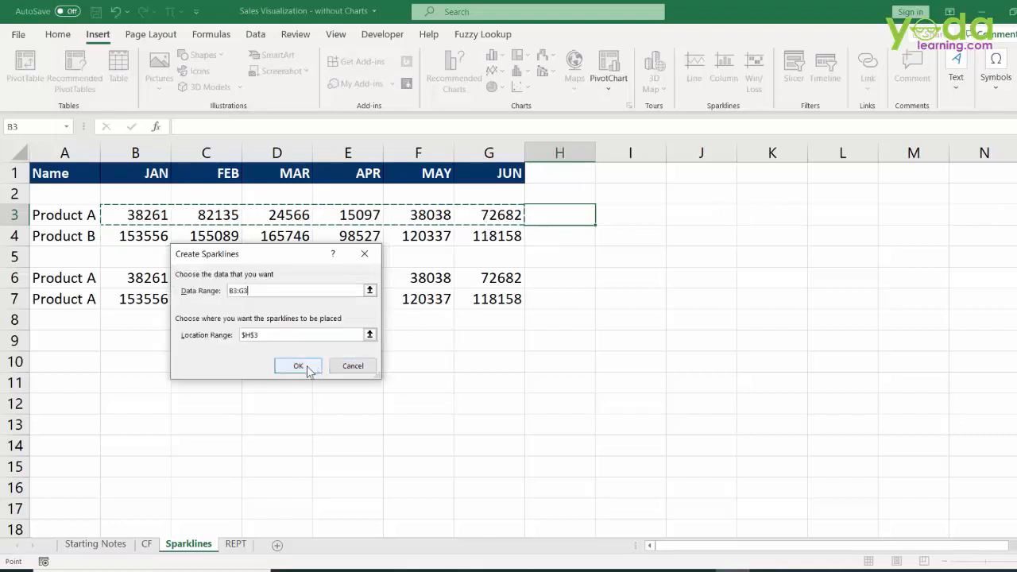
pyautogui.click(299, 365)
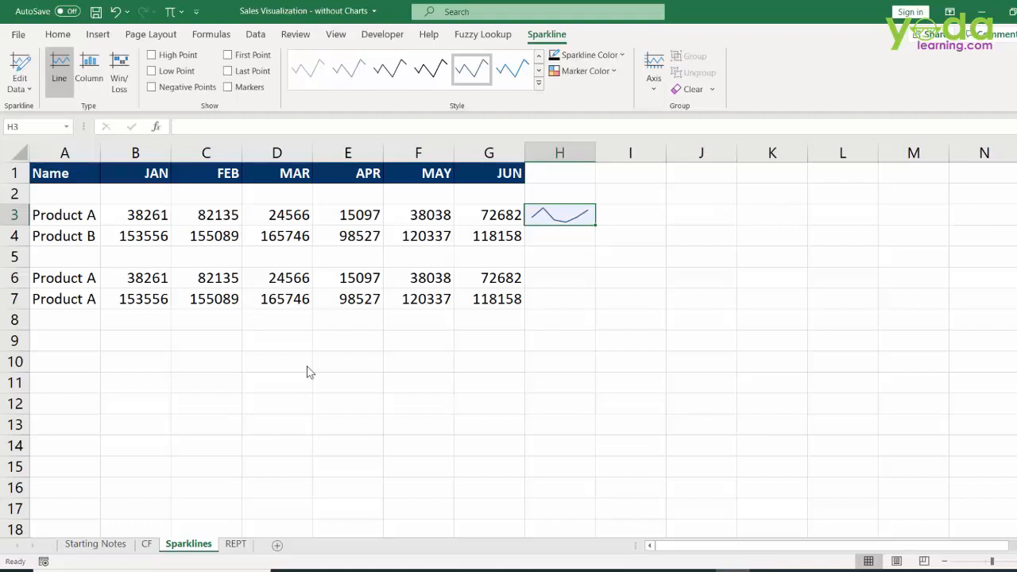
pyautogui.moveTo(665, 270)
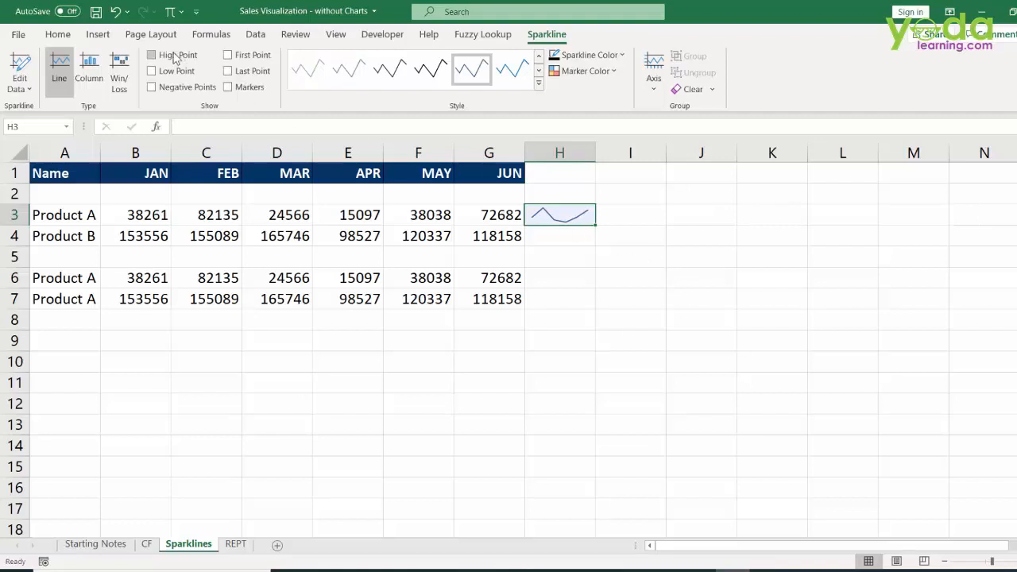
# Step: Mark the high point and low point on the H3 sparkline
pyautogui.click(152, 54)
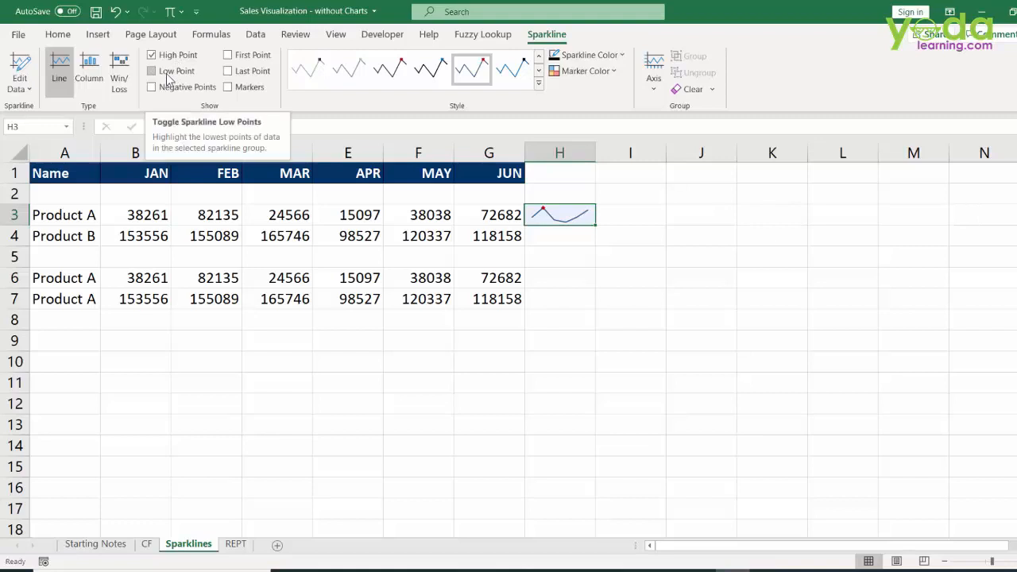
pyautogui.click(153, 70)
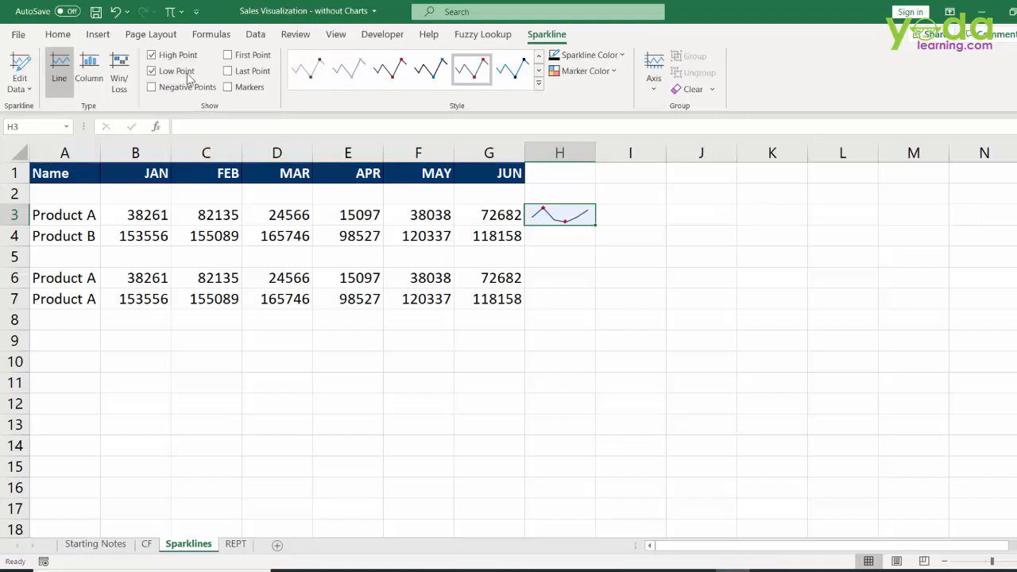
pyautogui.moveTo(617, 41)
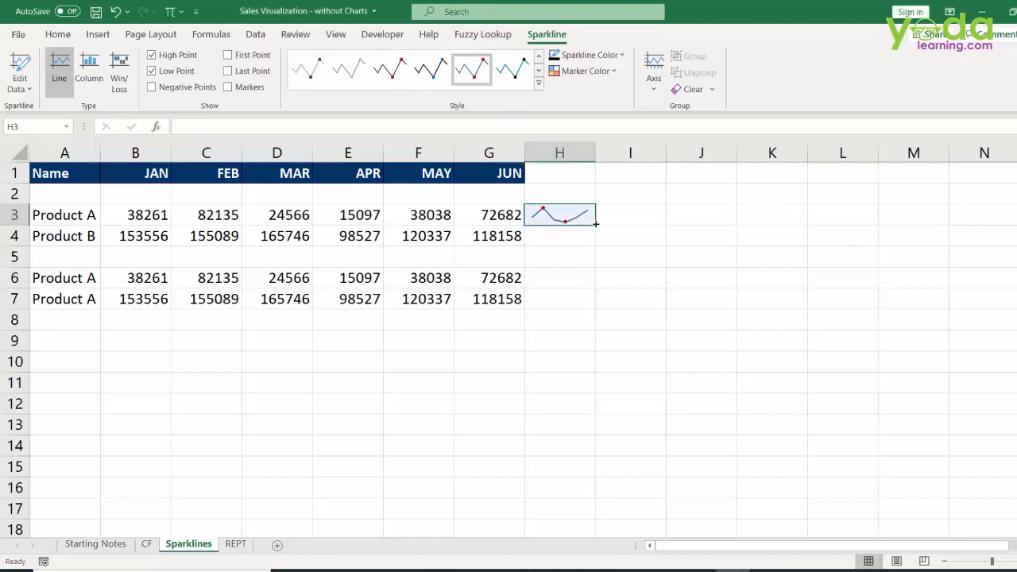
# Step: Fill the sparkline down to H4 for Product B and copy H3:H4
pyautogui.moveTo(595, 223); pyautogui.dragTo(594, 235)
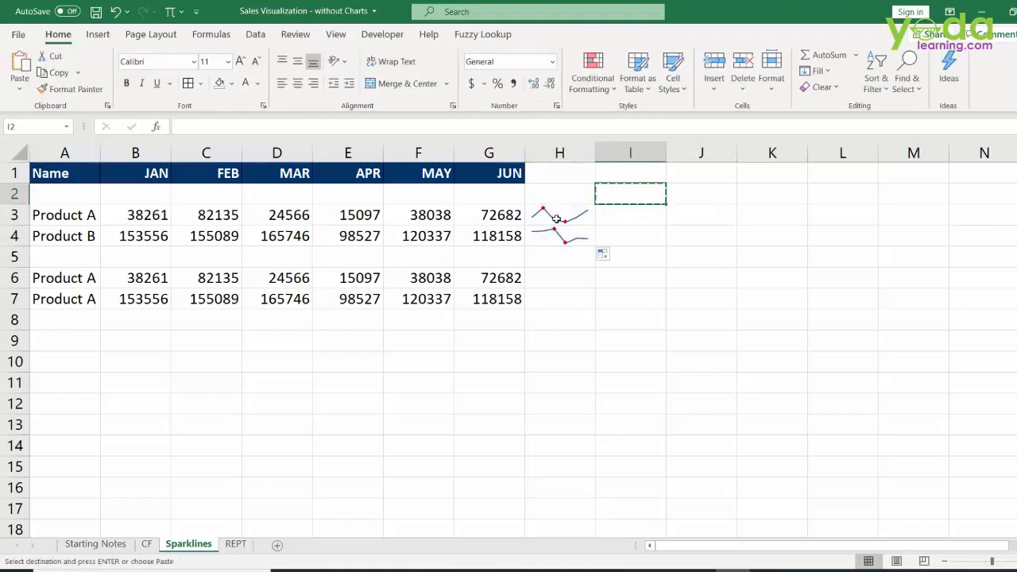
pyautogui.click(559, 215)
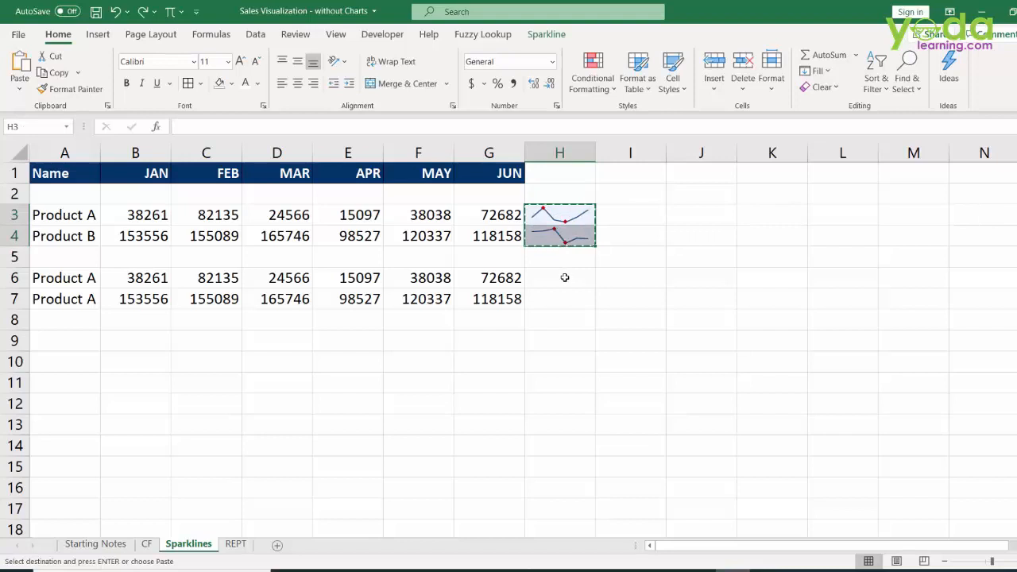
# Step: Paste the sparklines into H6:H7 and switch that group to column sparklines
pyautogui.click(560, 283)
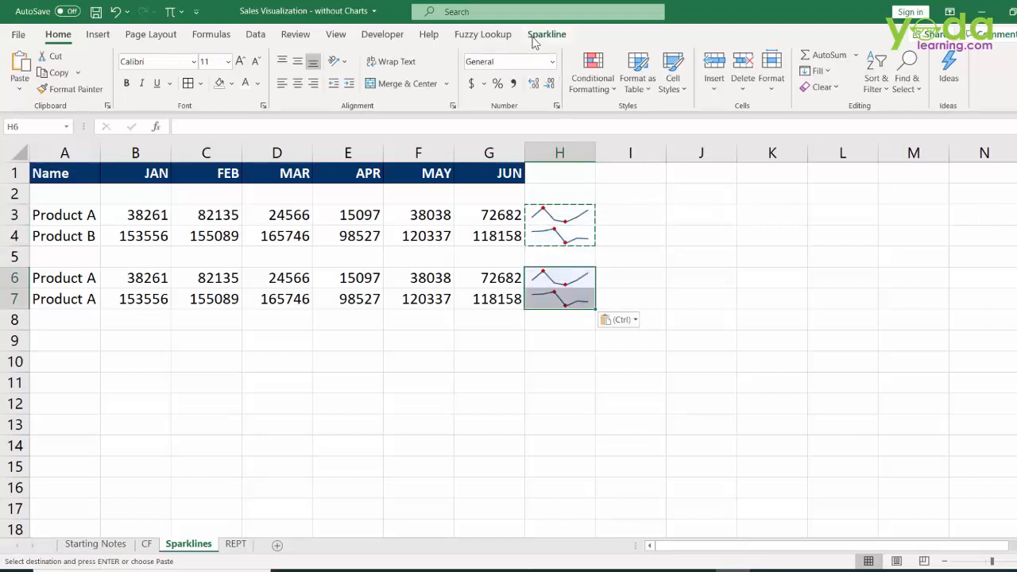
pyautogui.click(547, 35)
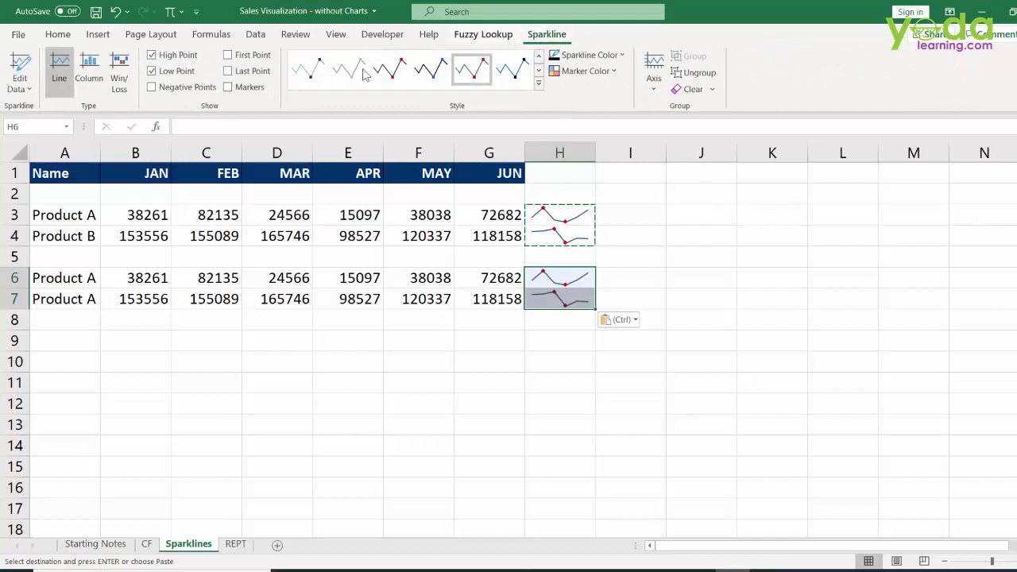
pyautogui.click(89, 70)
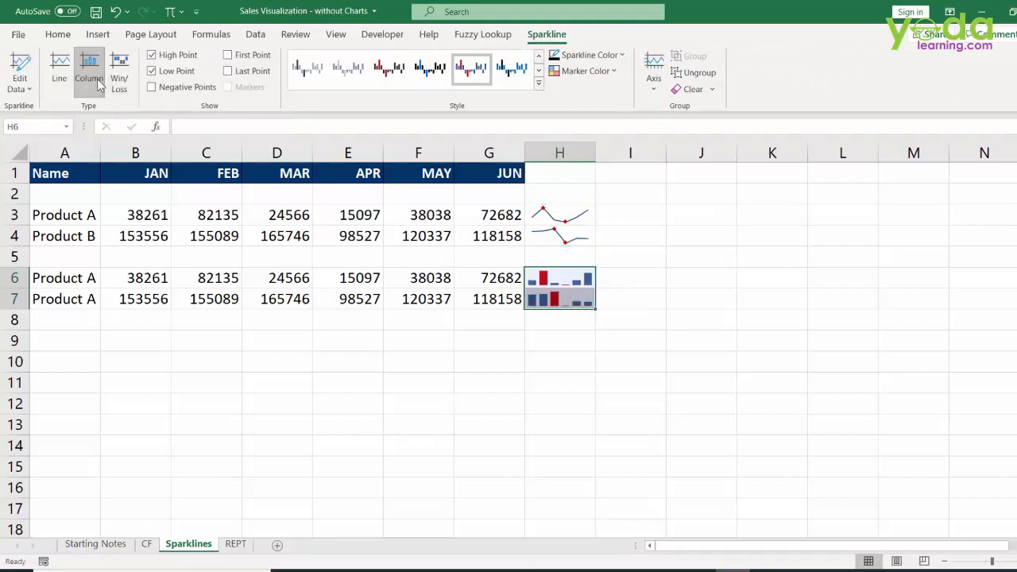
pyautogui.click(59, 71)
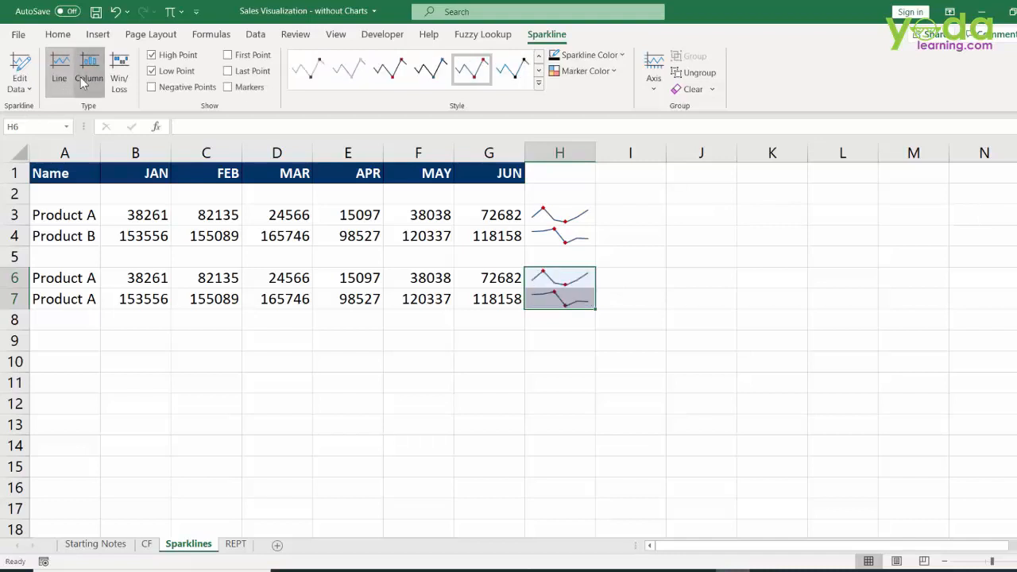
pyautogui.click(89, 72)
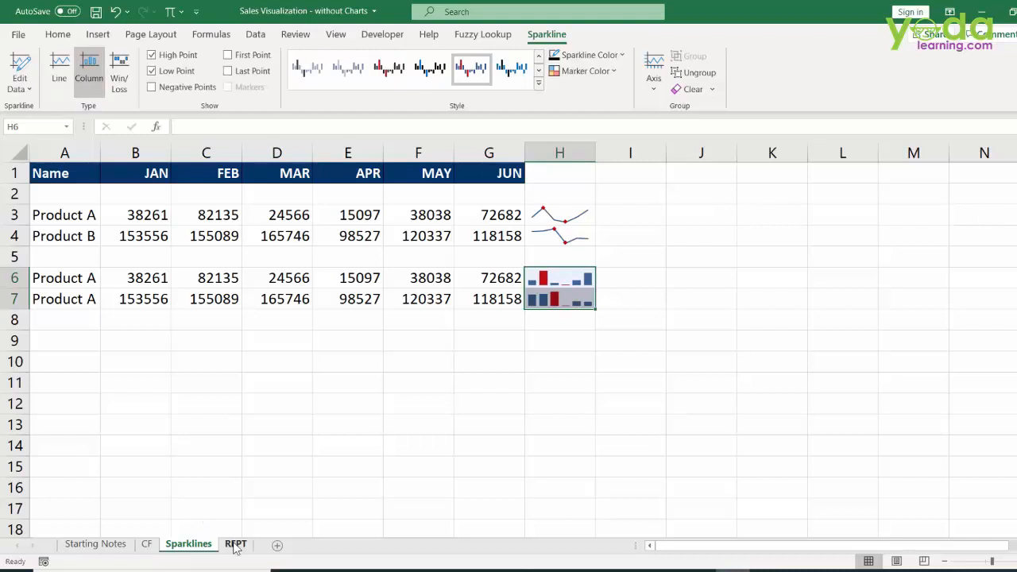
# Step: On the REPT sheet, review the scores and set Mary Alice's score in B13 to 10
pyautogui.click(235, 543)
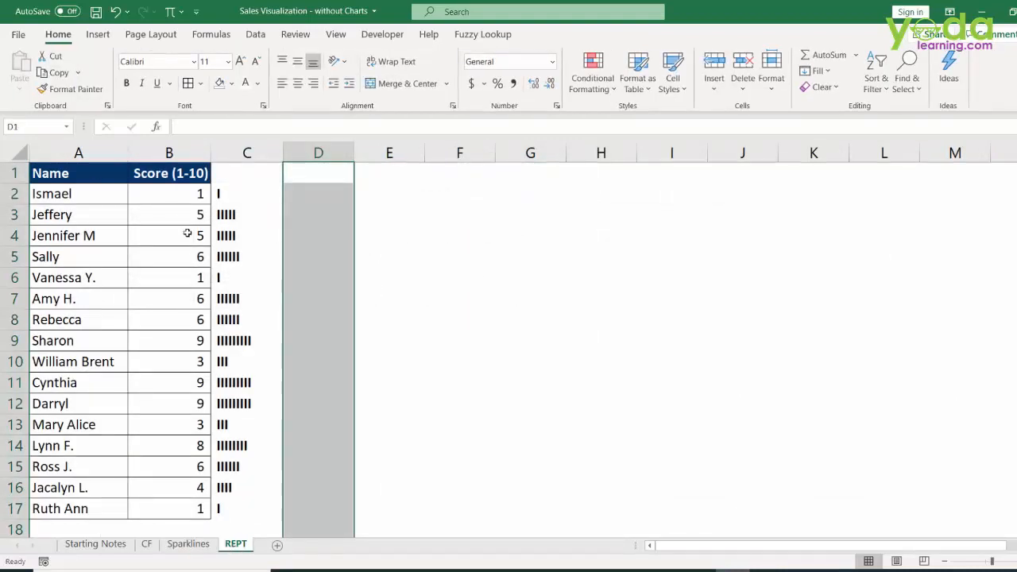
pyautogui.moveTo(181, 194)
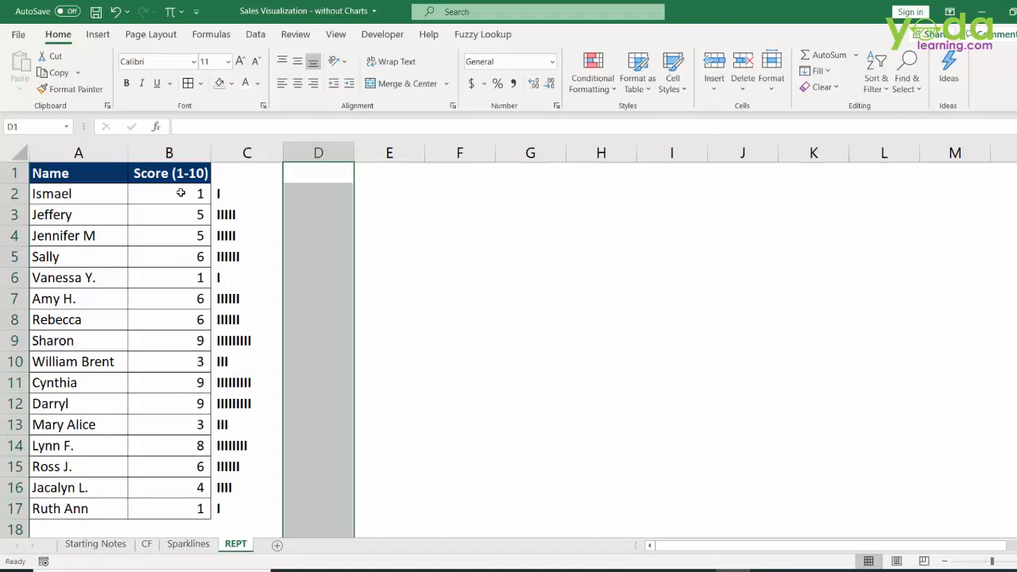
pyautogui.moveTo(168, 194); pyautogui.dragTo(169, 509)
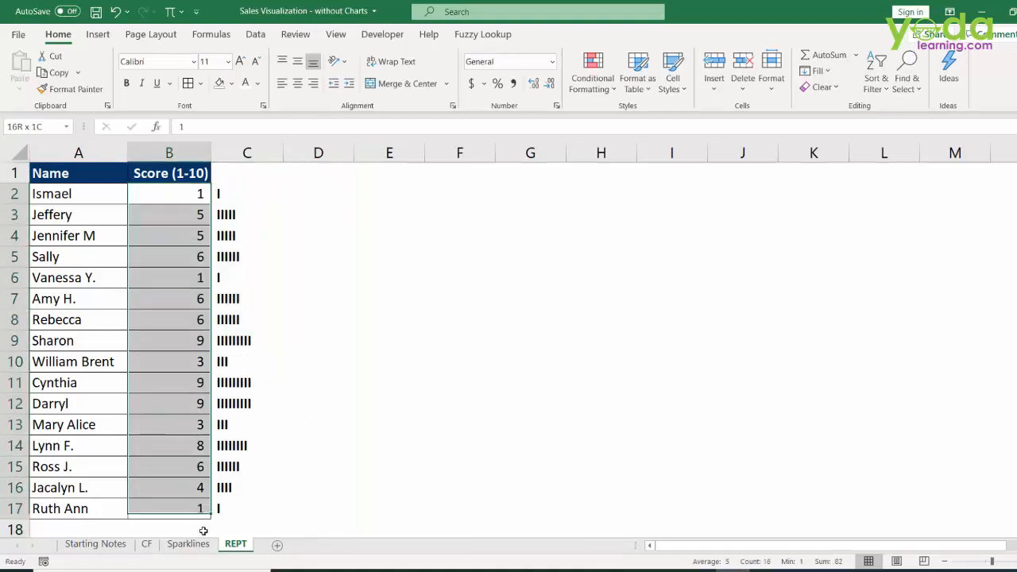
pyautogui.click(169, 194)
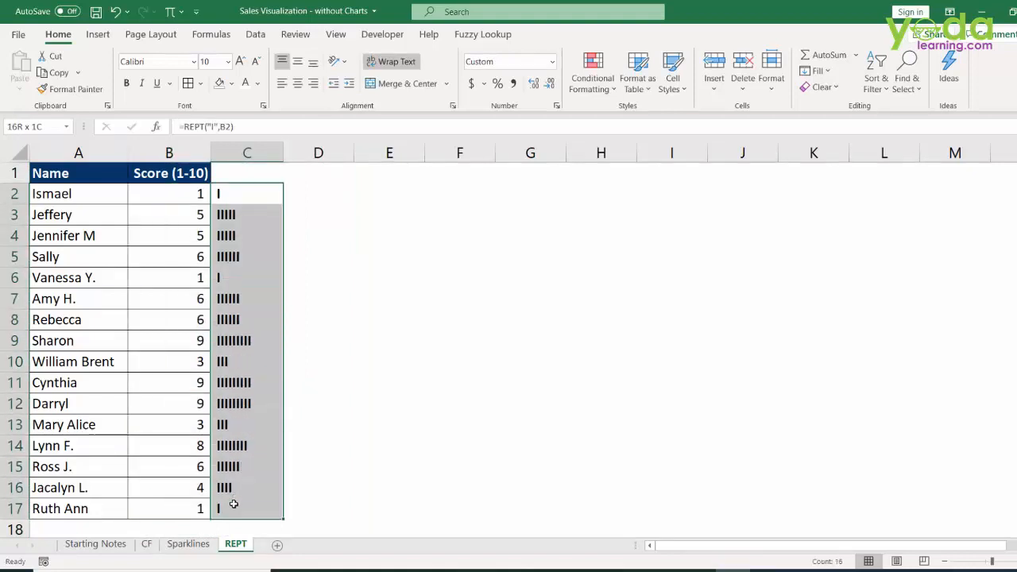
pyautogui.click(168, 423)
pyautogui.write('10')
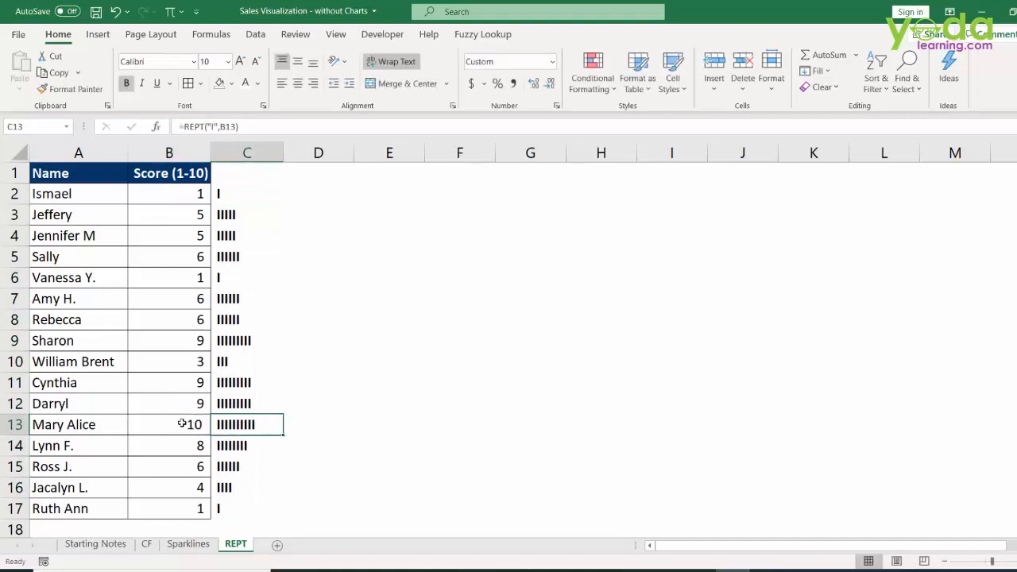
pyautogui.moveTo(291, 296)
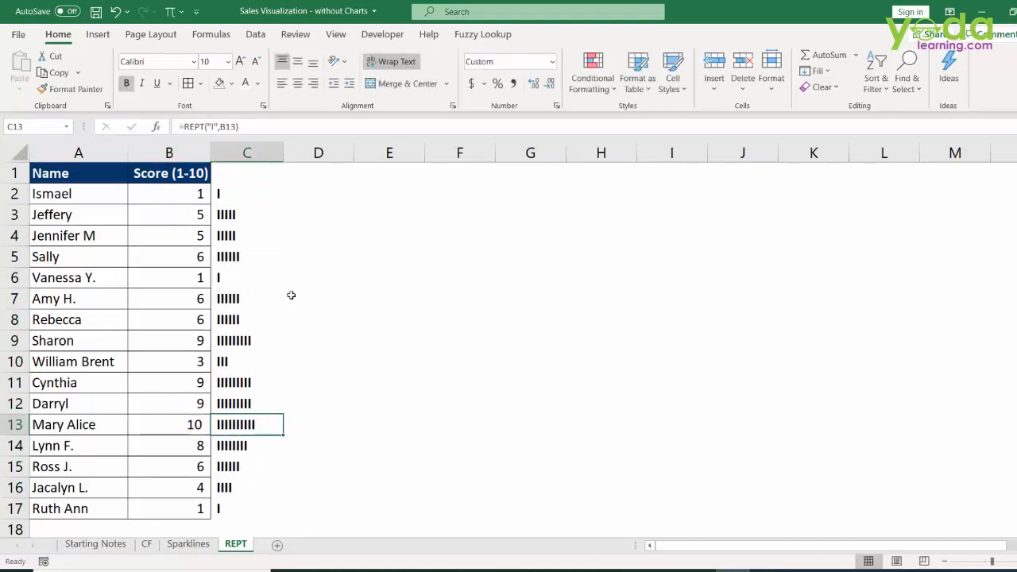
# Step: Enter =REPT("x",5) in D2 to display xxxxx
pyautogui.write('=')
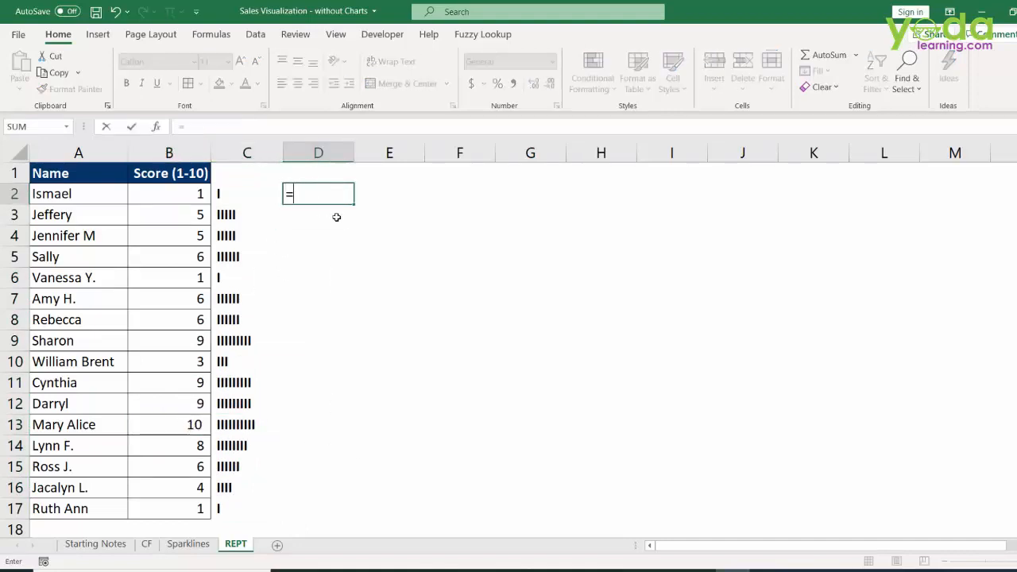
pyautogui.write('REPT(')
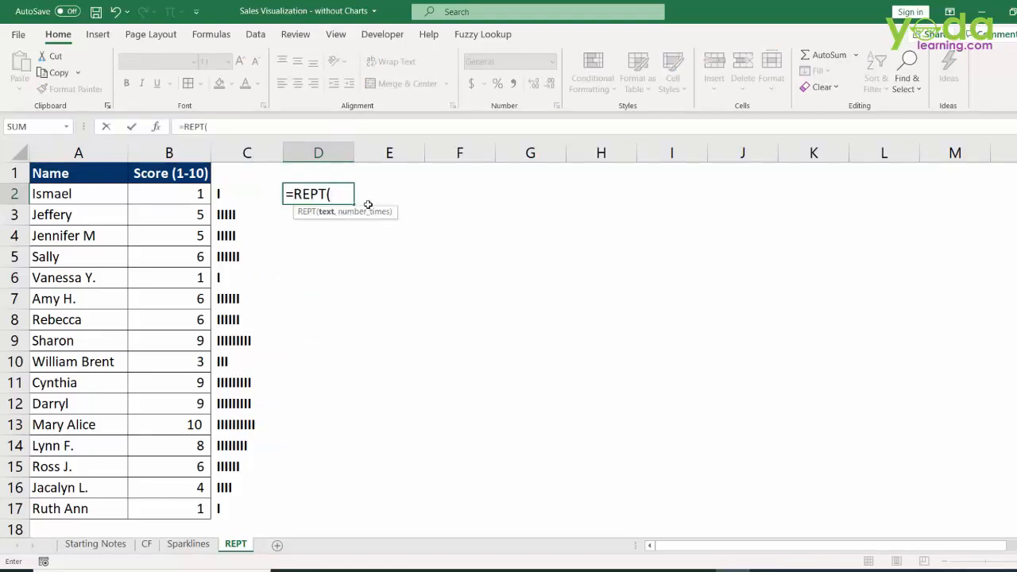
pyautogui.write('"x"')
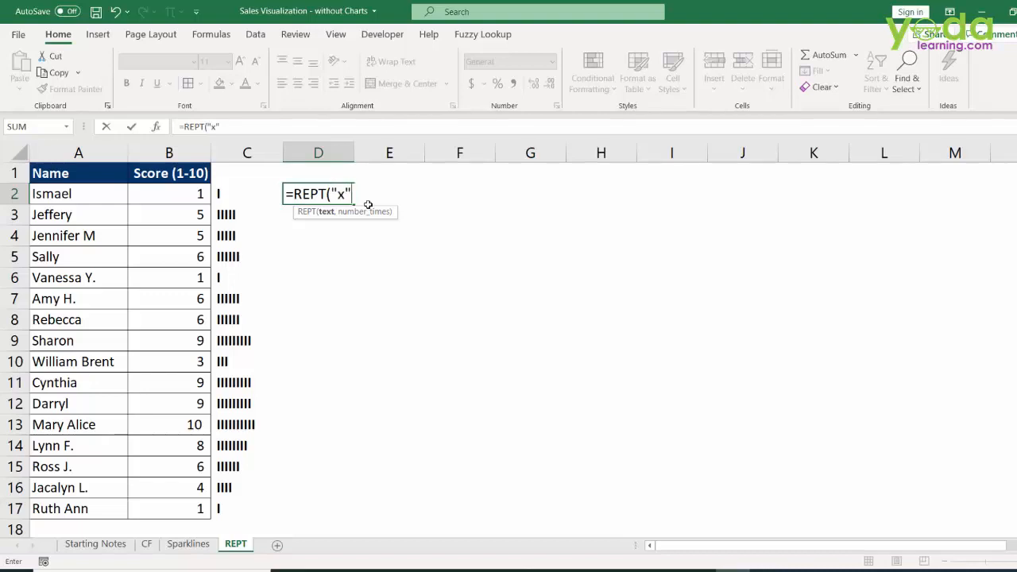
pyautogui.write(',')
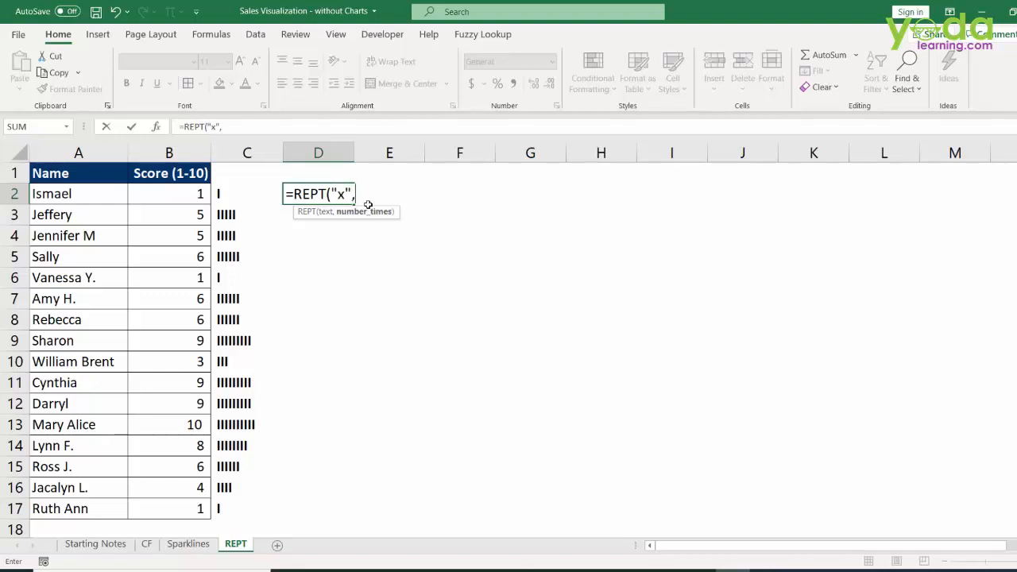
pyautogui.write('5)')
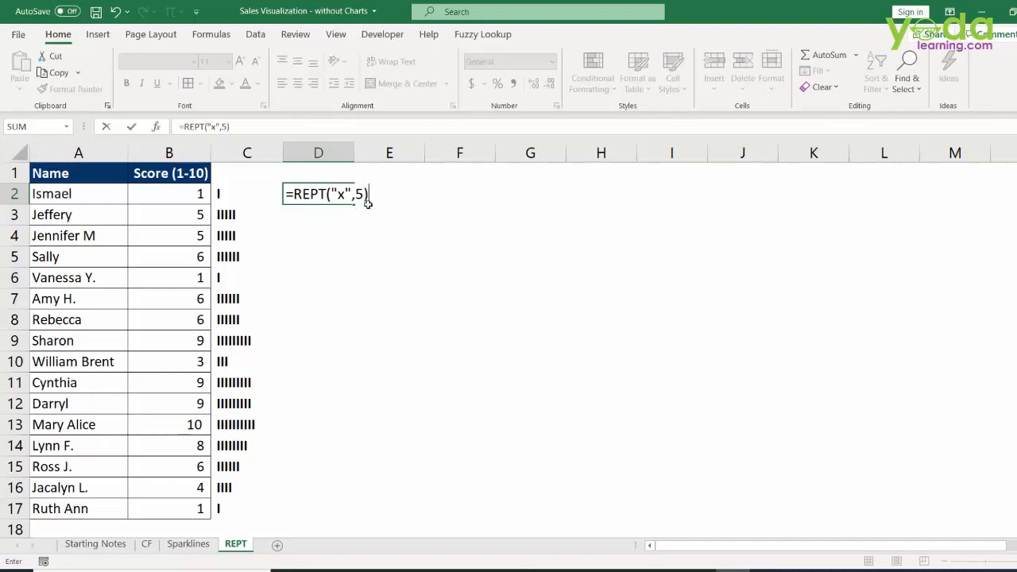
pyautogui.press('Return')
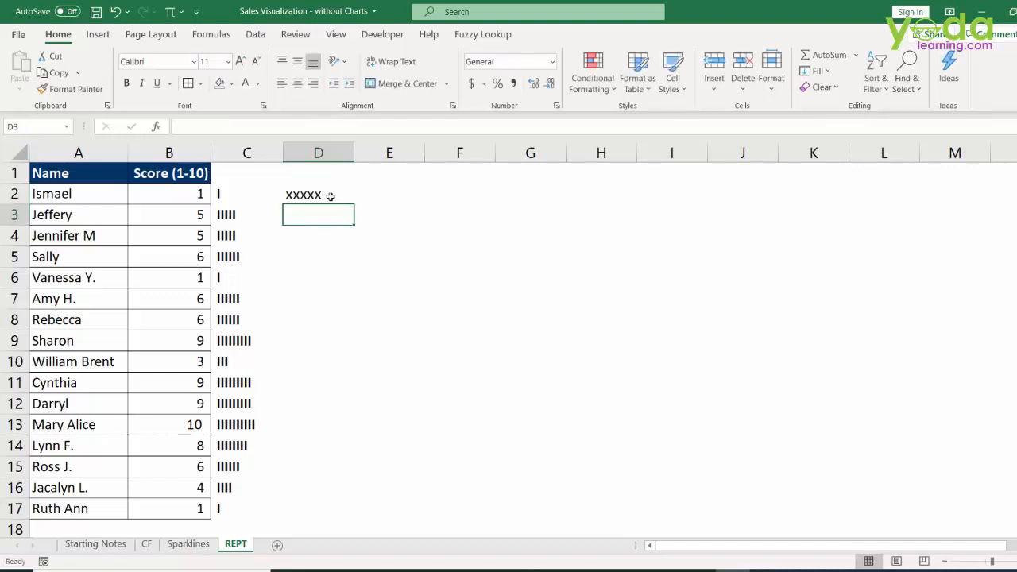
# Step: Enter =REPT("I",B2) in D2 so it repeats I by Ismael's score
pyautogui.write('=REPT("x",5)')
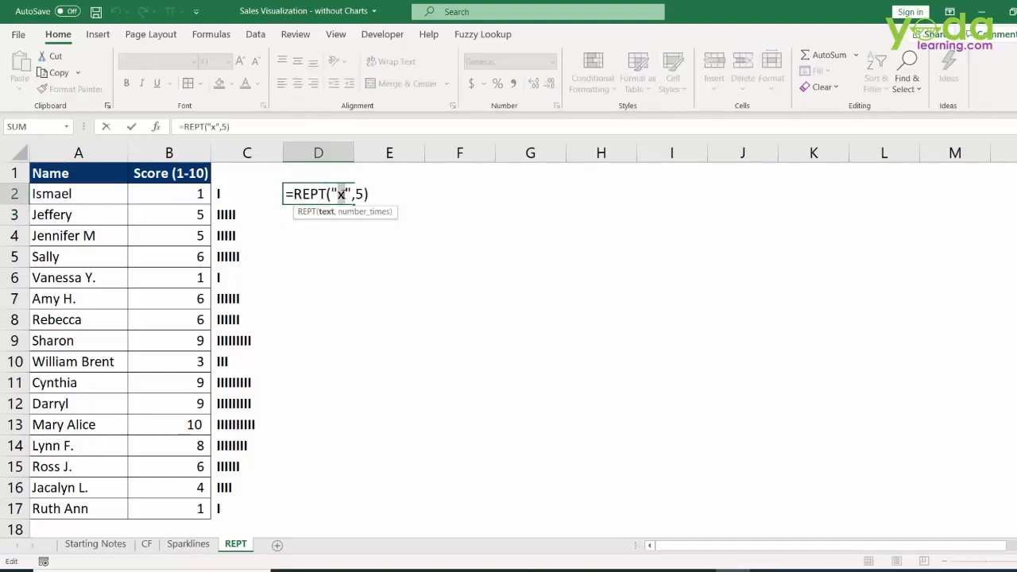
pyautogui.write('I')
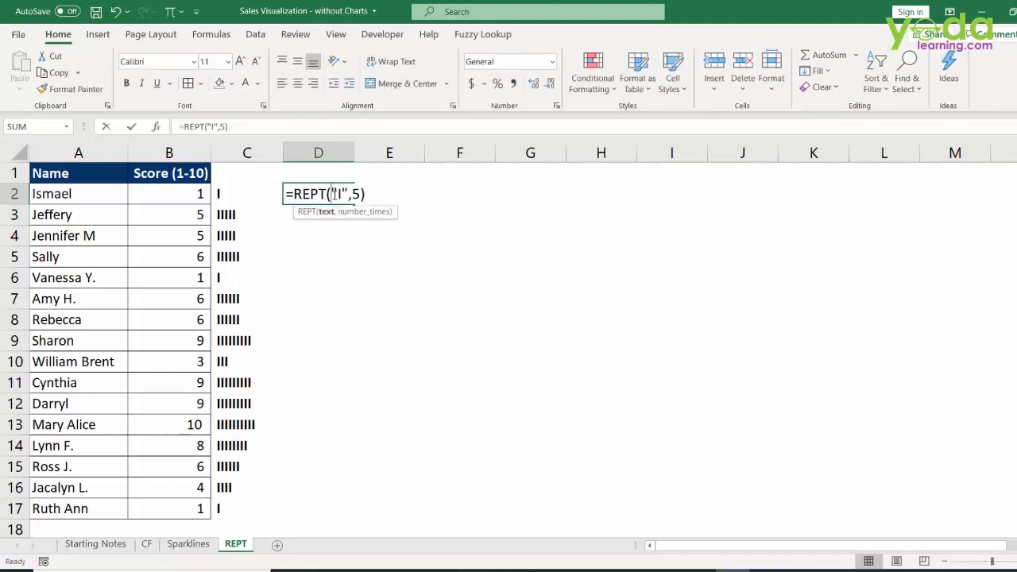
pyautogui.press('Backspace')
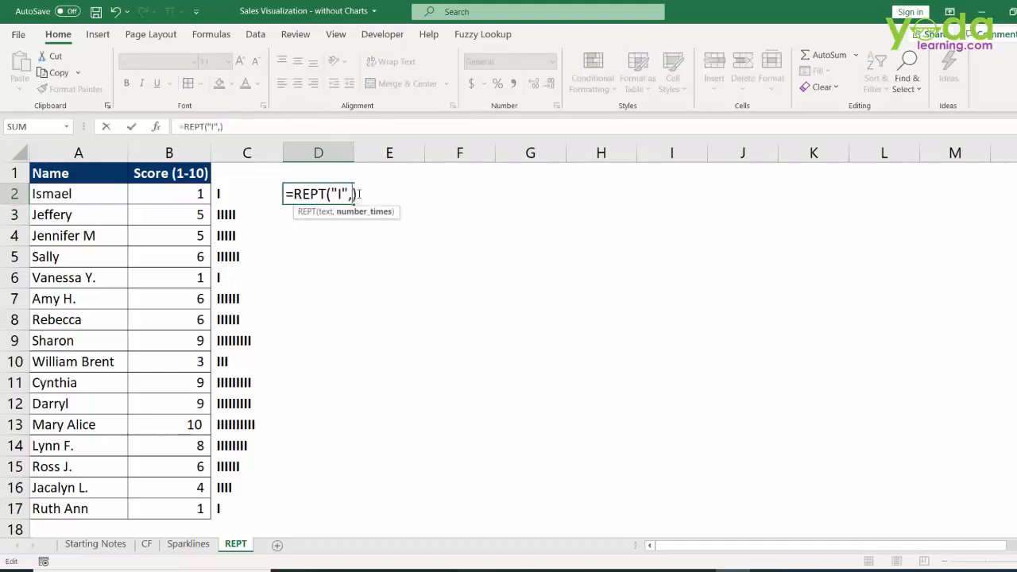
pyautogui.click(168, 194)
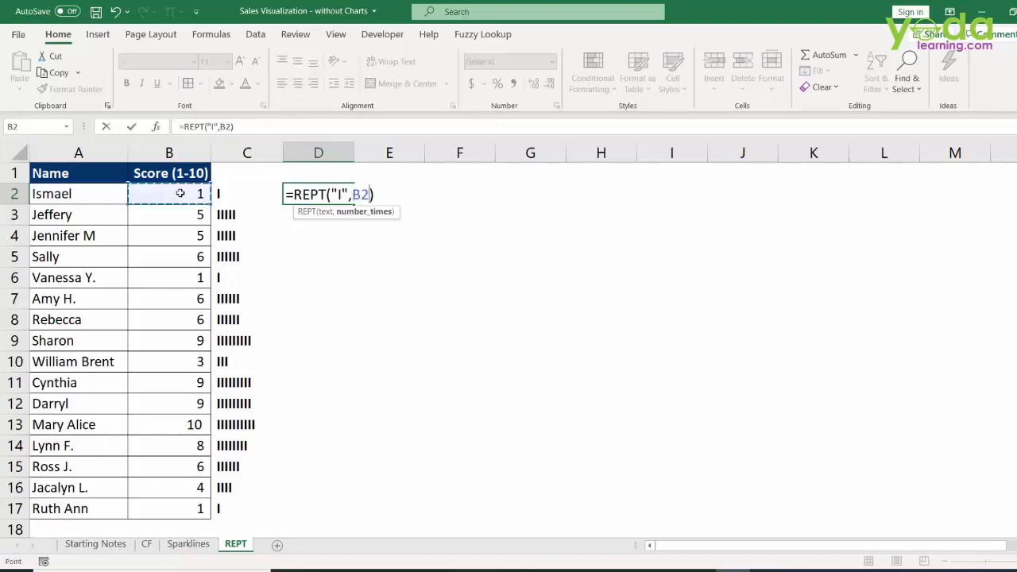
pyautogui.press('Return')
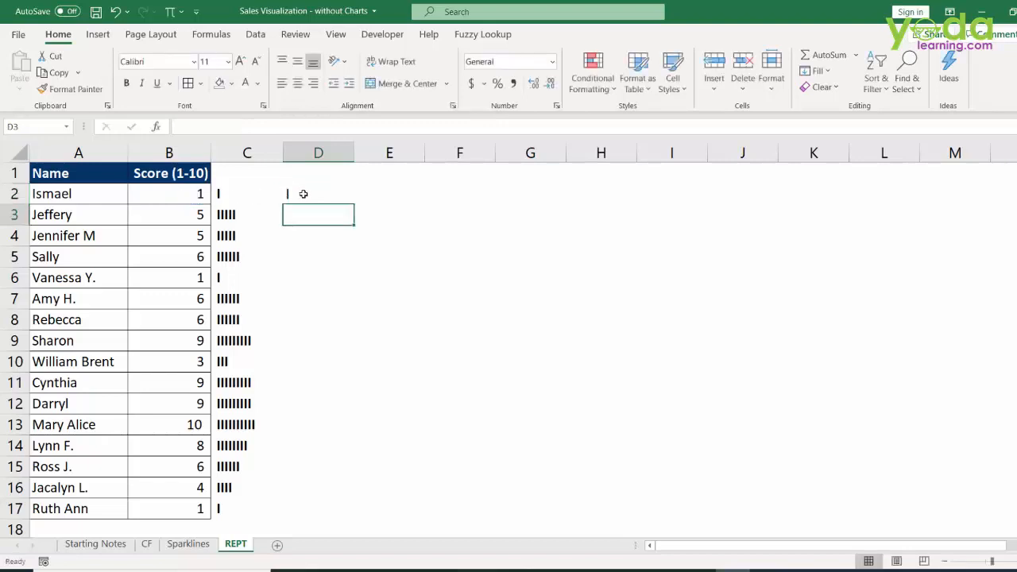
# Step: Fill the REPT formula from D2 down the score rows below
pyautogui.click(318, 194)
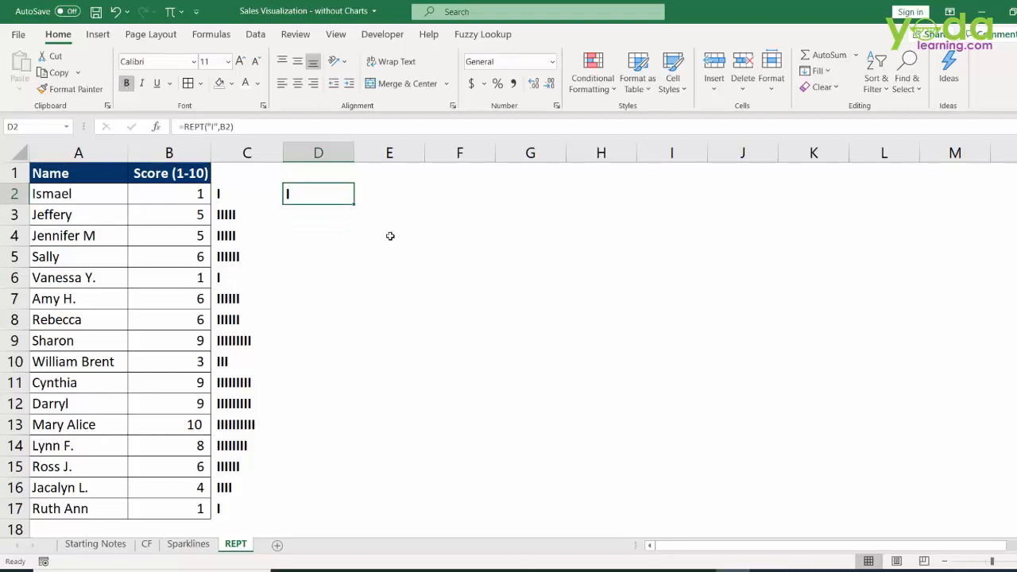
pyautogui.moveTo(318, 202); pyautogui.dragTo(318, 519)
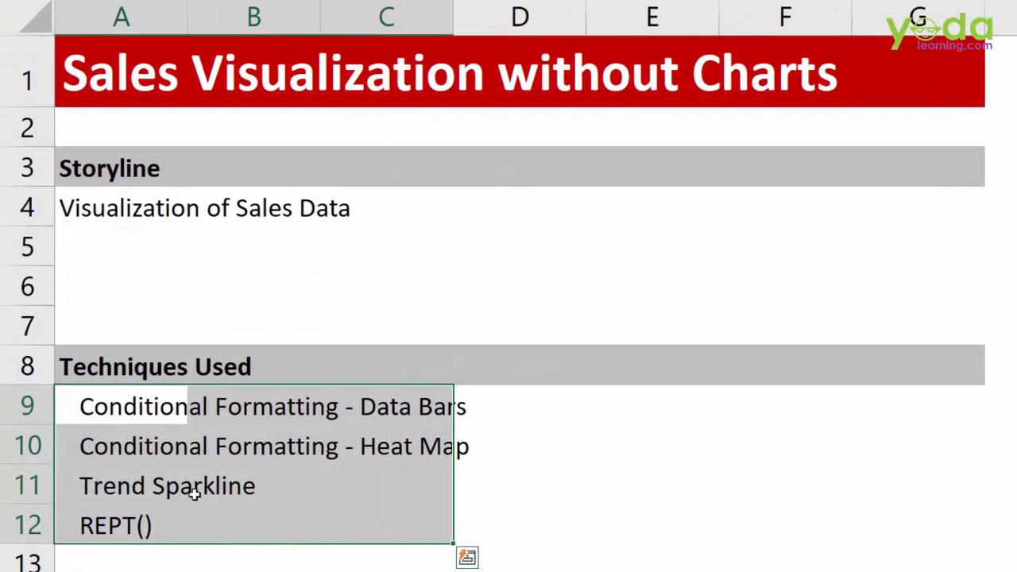
# Step: Add a 'Format Cells ;;;' note under the REPT() entry in A13
pyautogui.scroll(-3)
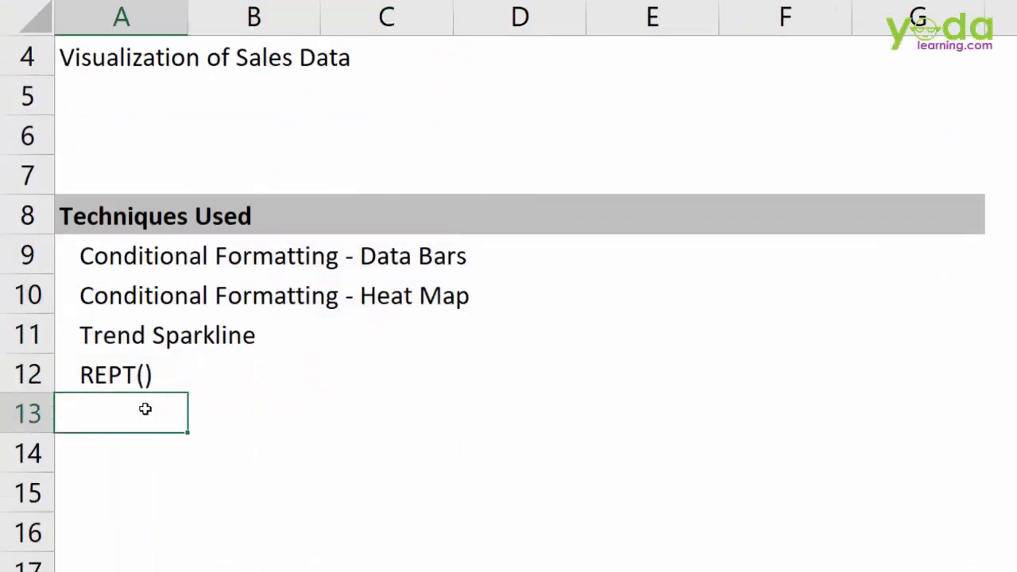
pyautogui.write('Fo')
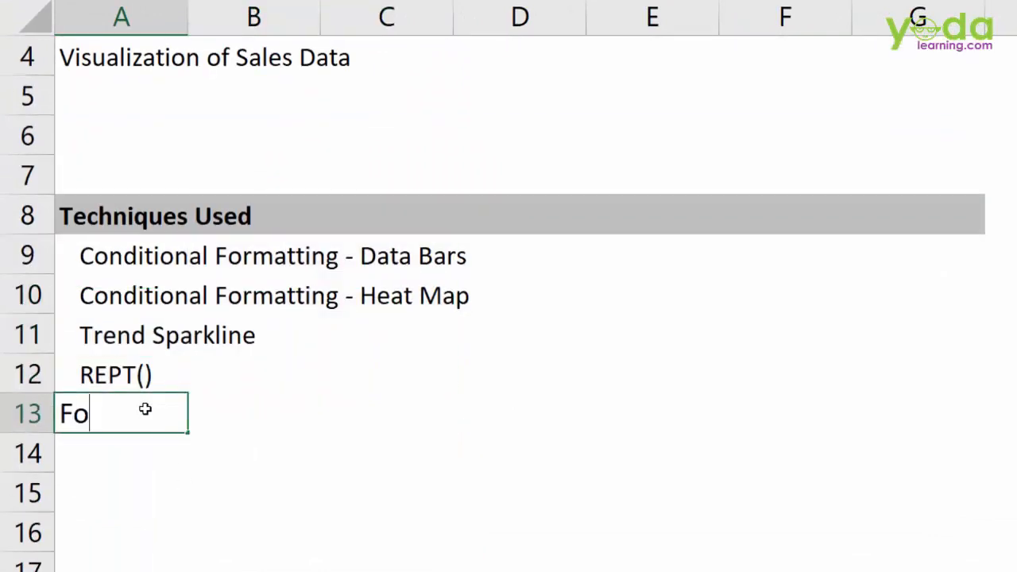
pyautogui.write('rmat Cells')
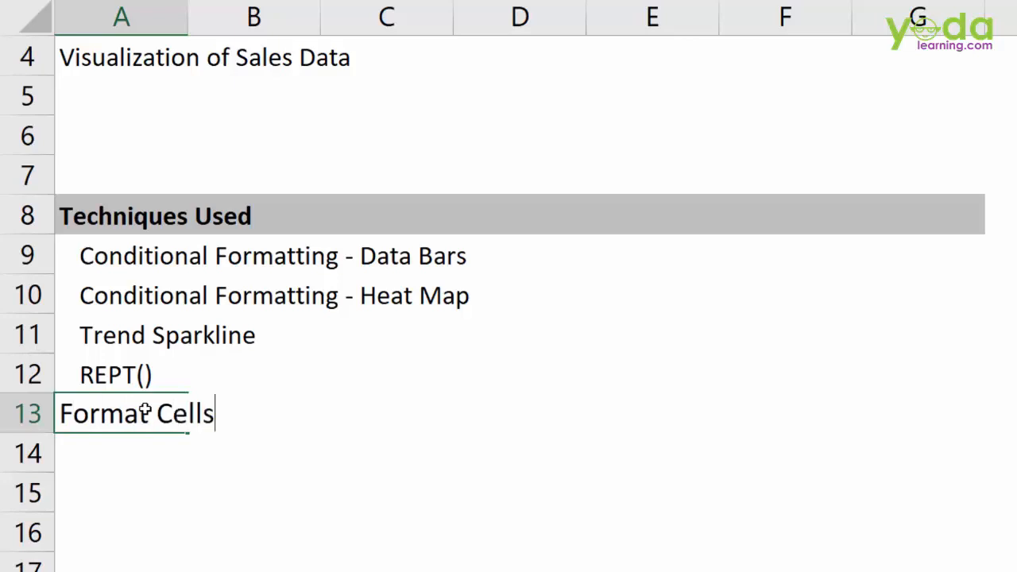
pyautogui.write(';;;')
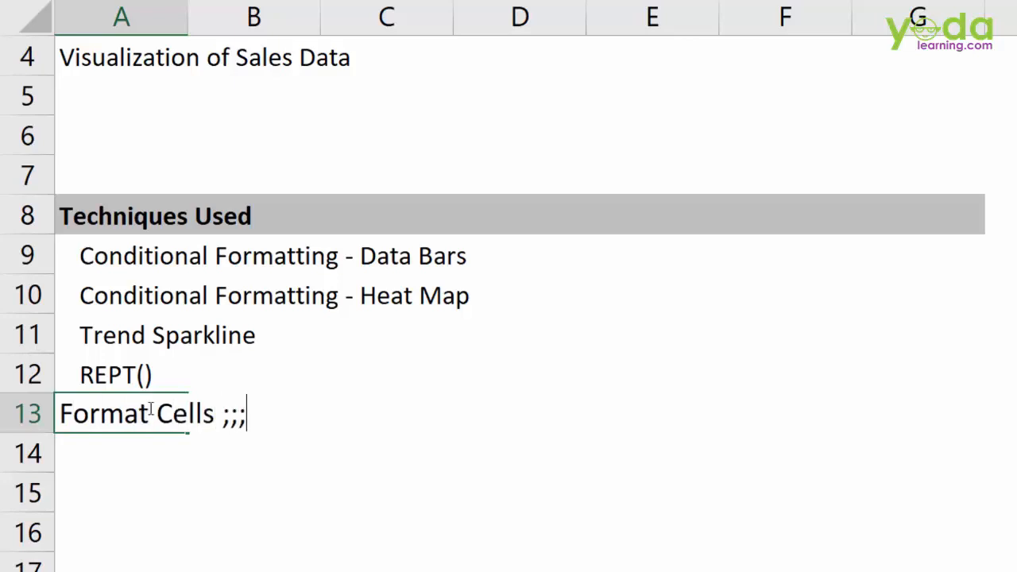